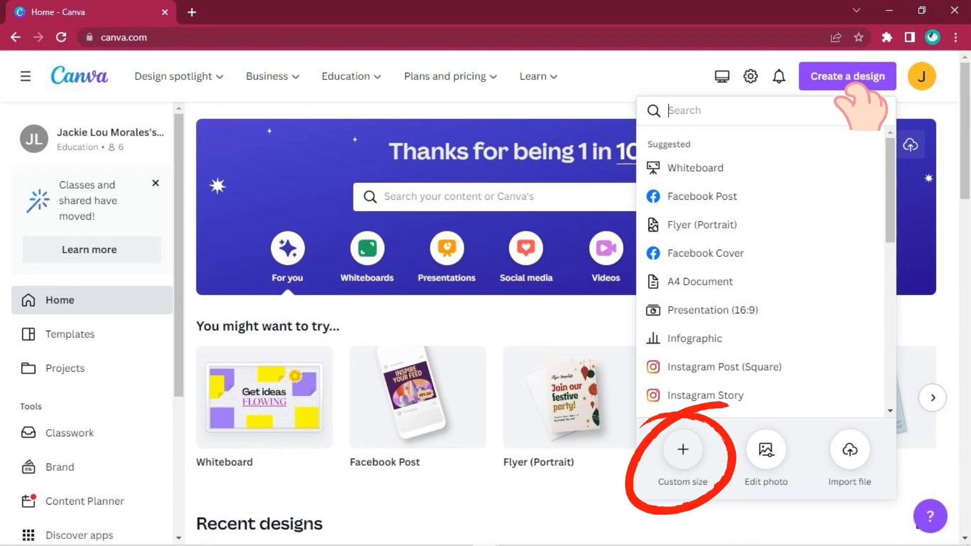
Start a custom-size design measured in inches with width 2.18
left_click(682, 458)
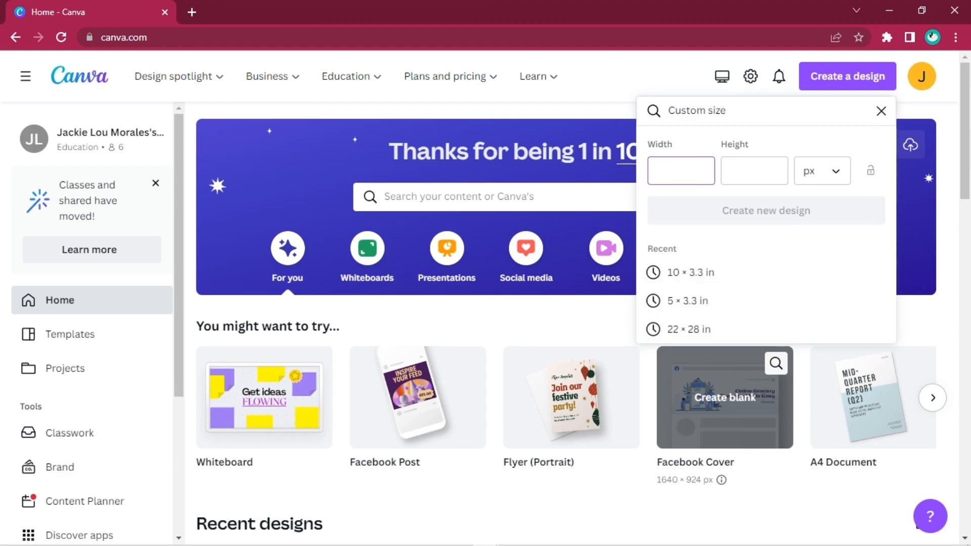
left_click(821, 171)
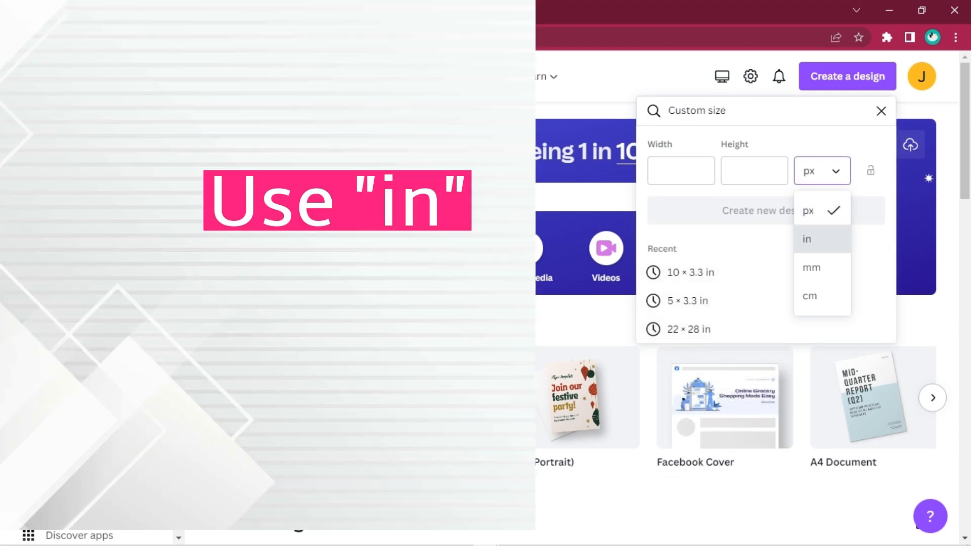
left_click(808, 239)
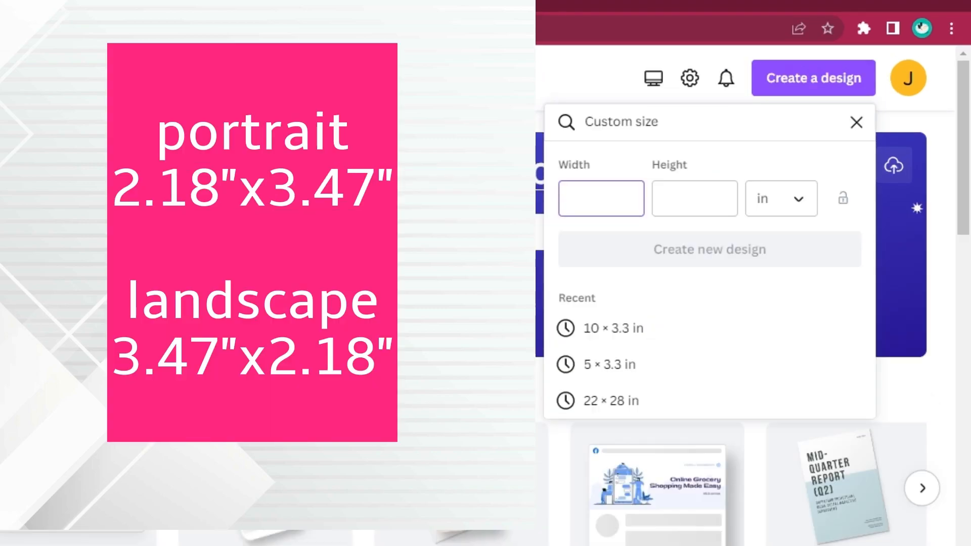
type("2.18")
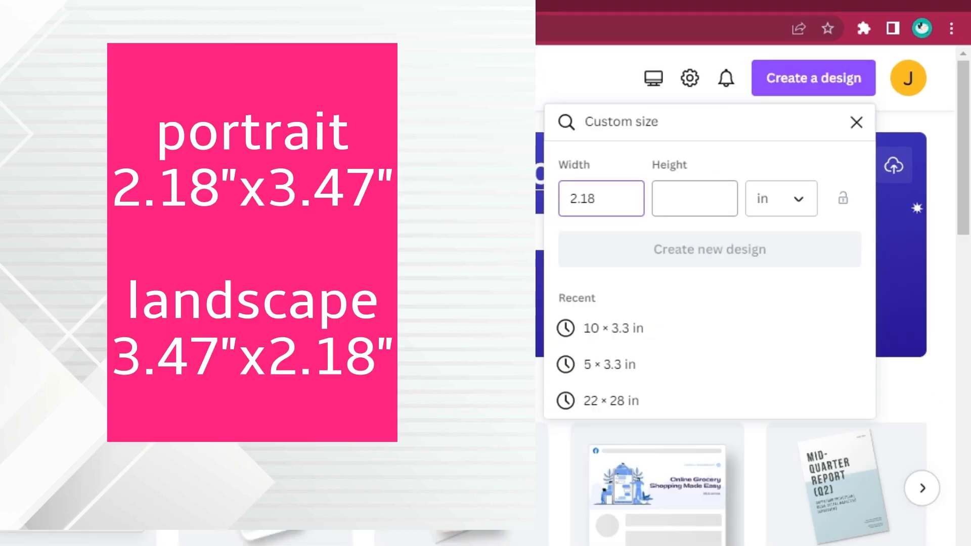
Set the height to 3.47 inches and create the blank portrait card
type("3.47")
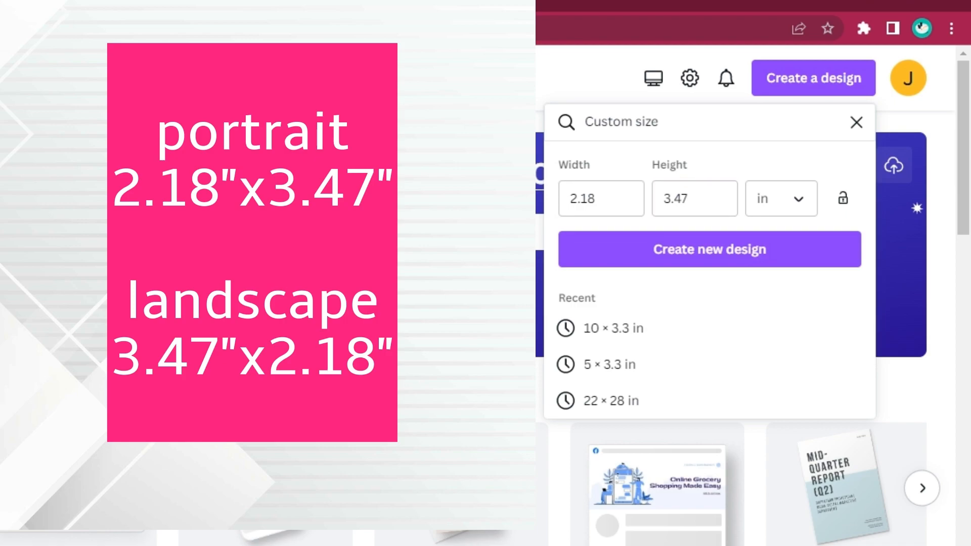
left_click(600, 199)
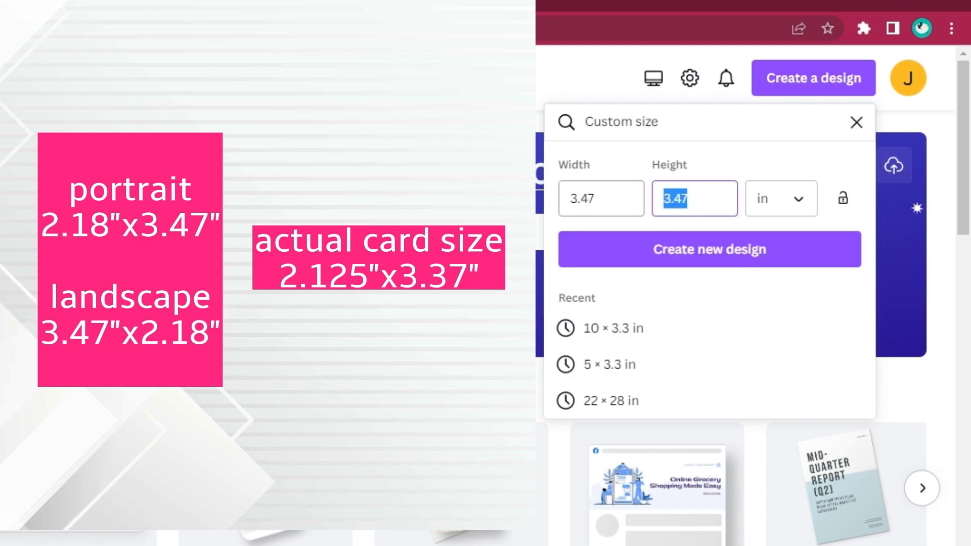
type("2.18")
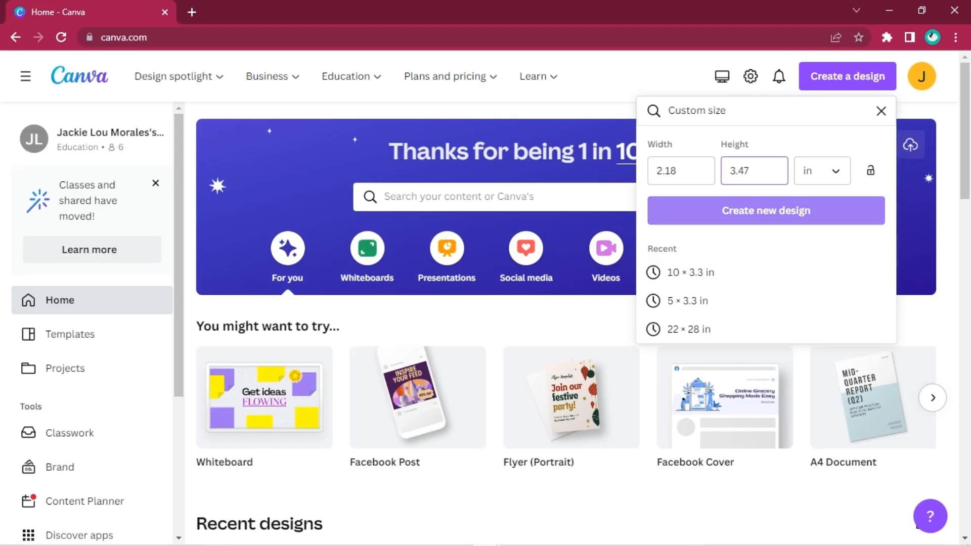
left_click(764, 210)
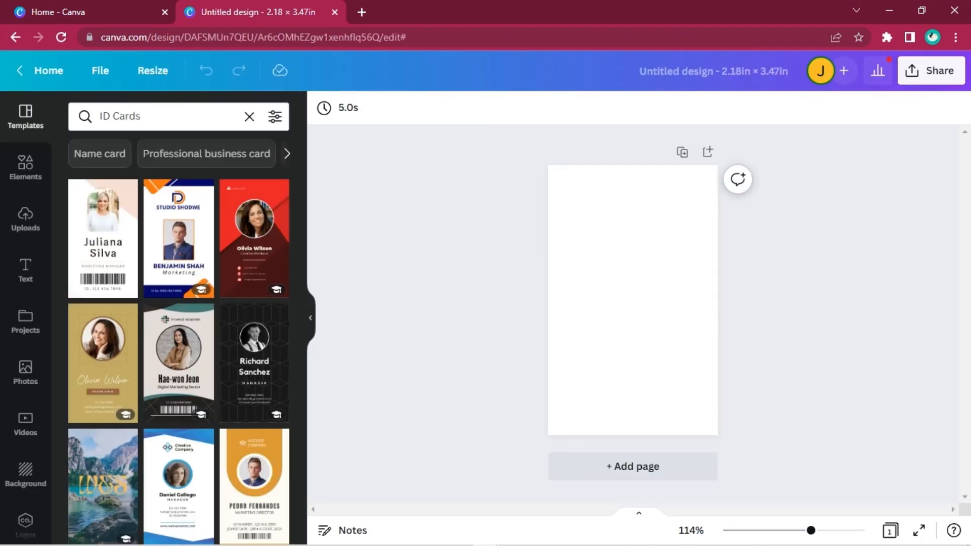
Apply the blue Creative Company card template and inspect its text and top band
left_click(25, 269)
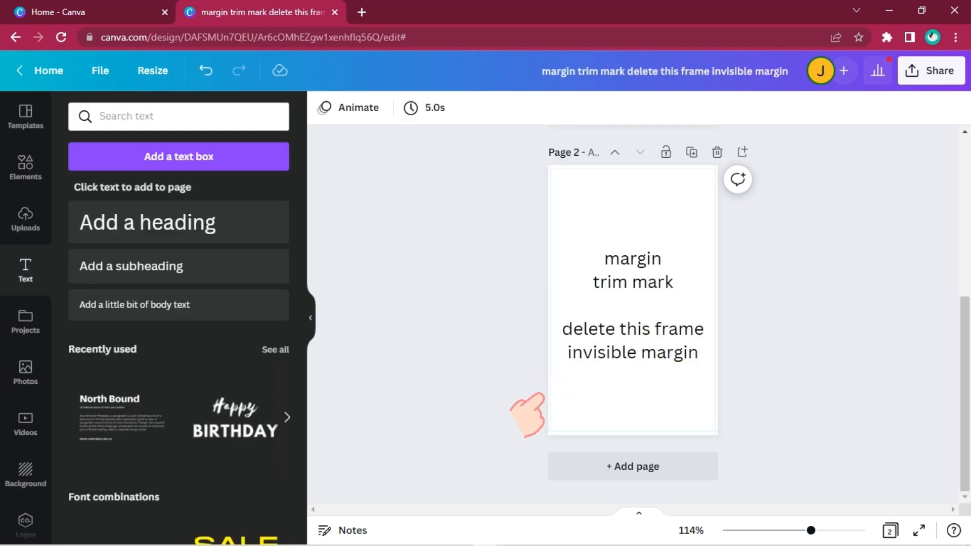
scroll("up", 3)
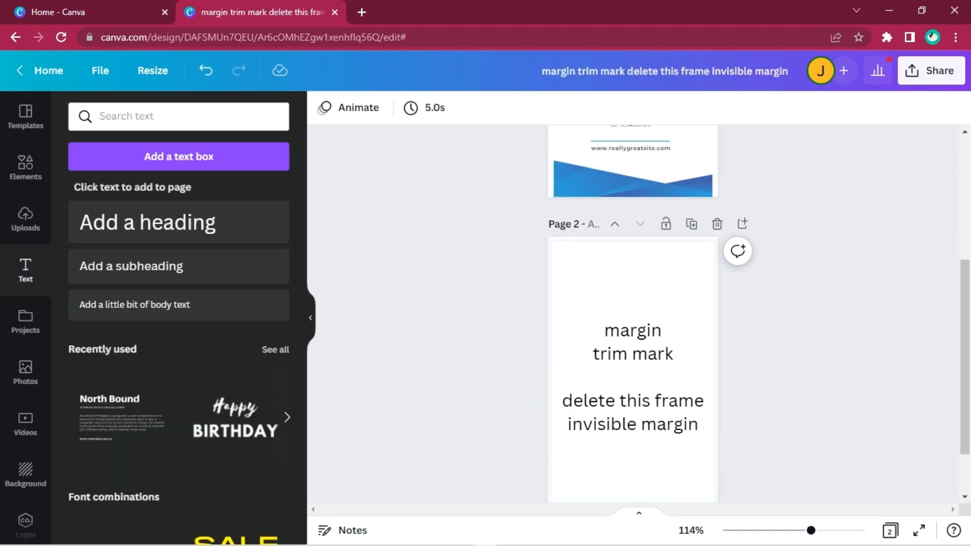
scroll("up", 3)
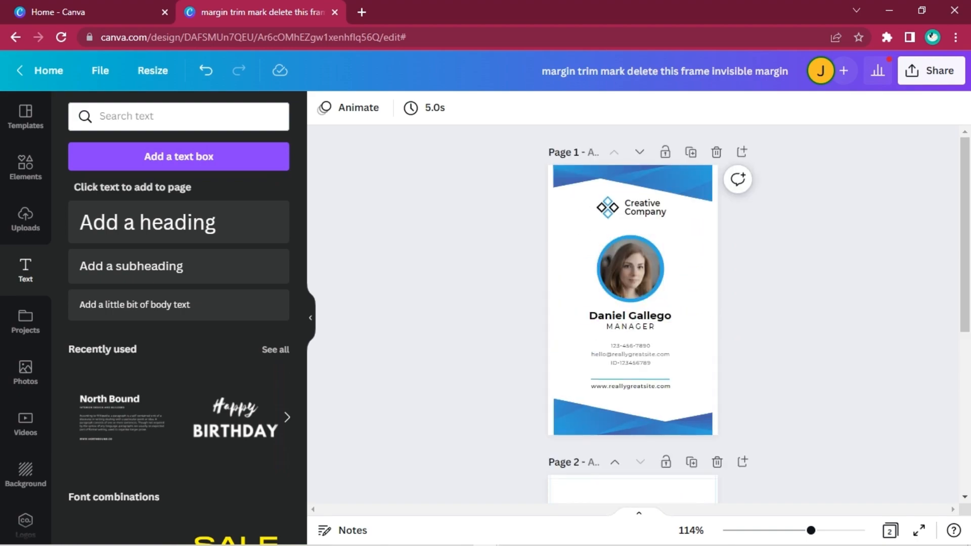
left_click(646, 206)
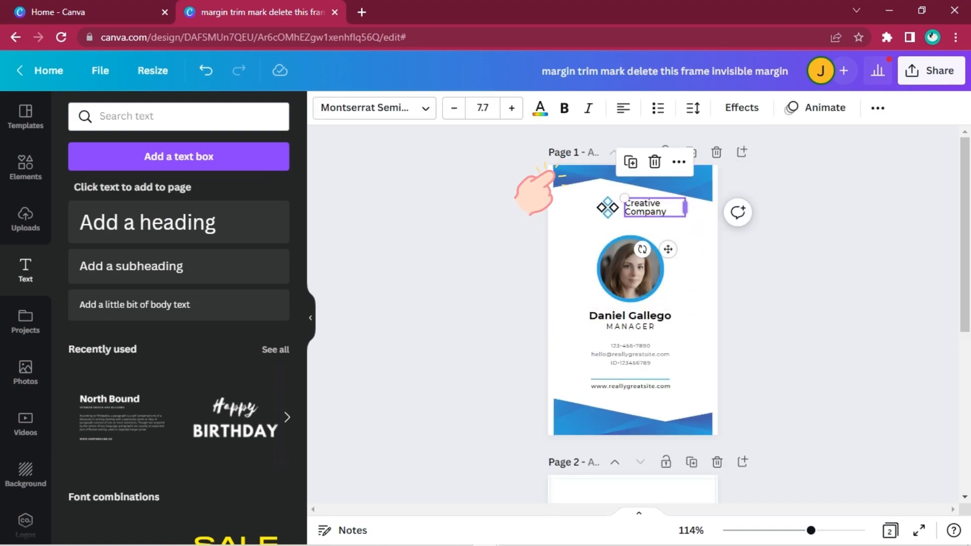
left_click(631, 183)
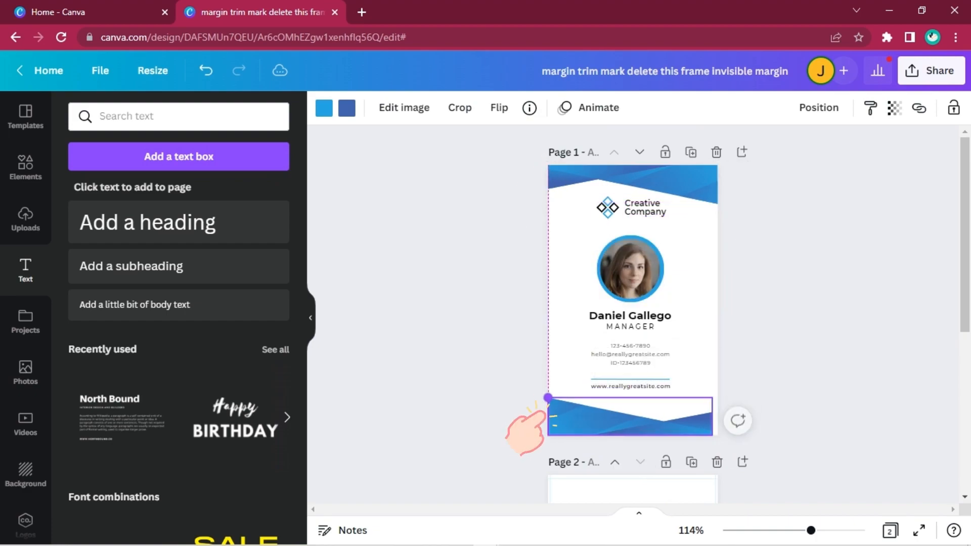
Move the ID number text into the bottom blue band of the card
left_click(628, 416)
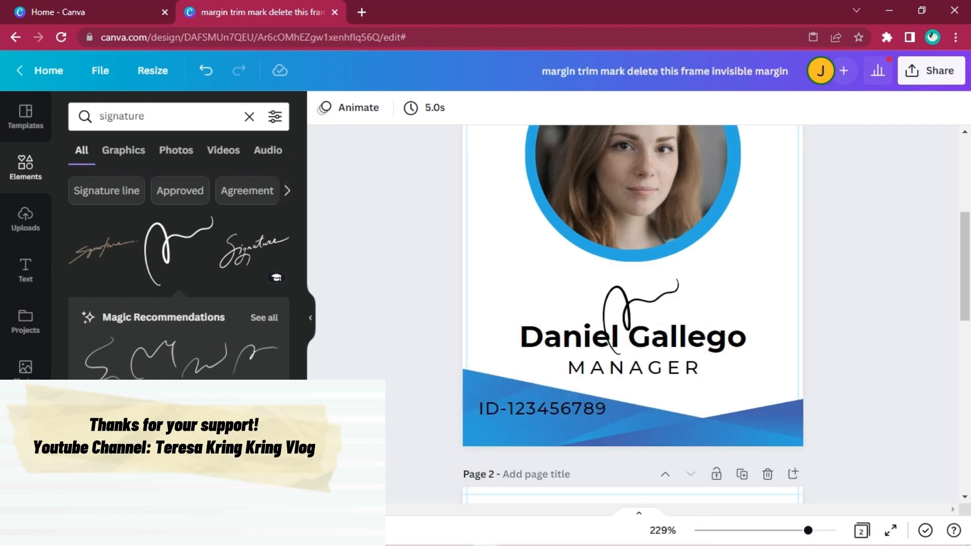
left_click(540, 408)
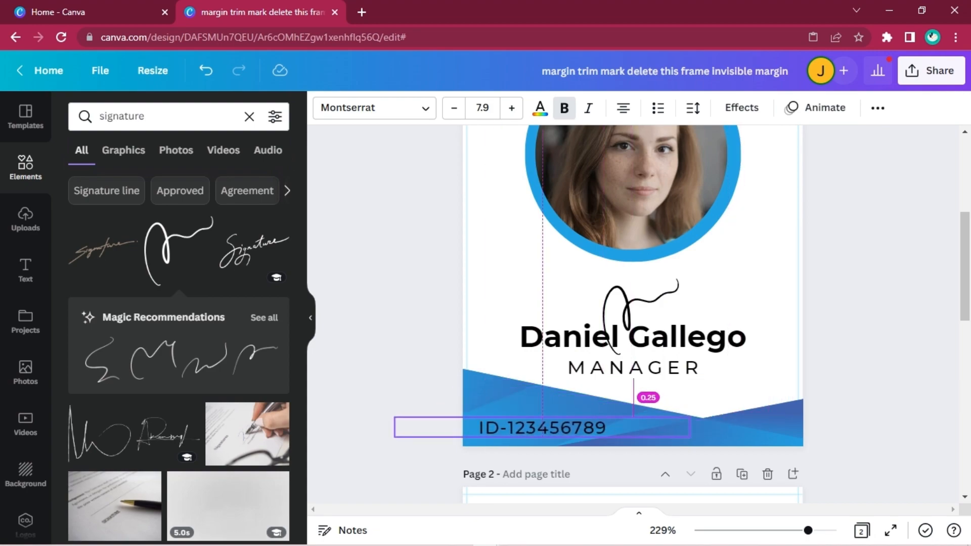
left_click(542, 426)
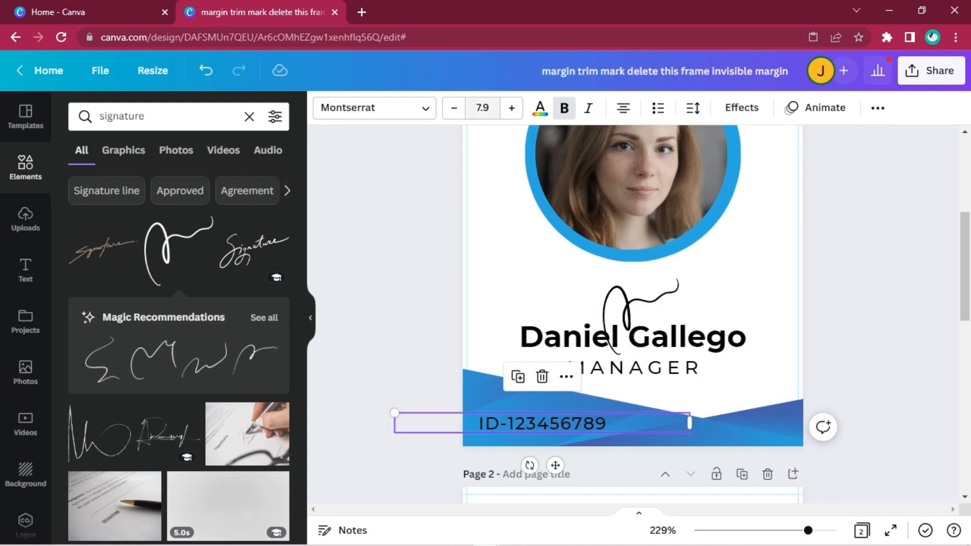
left_click(538, 108)
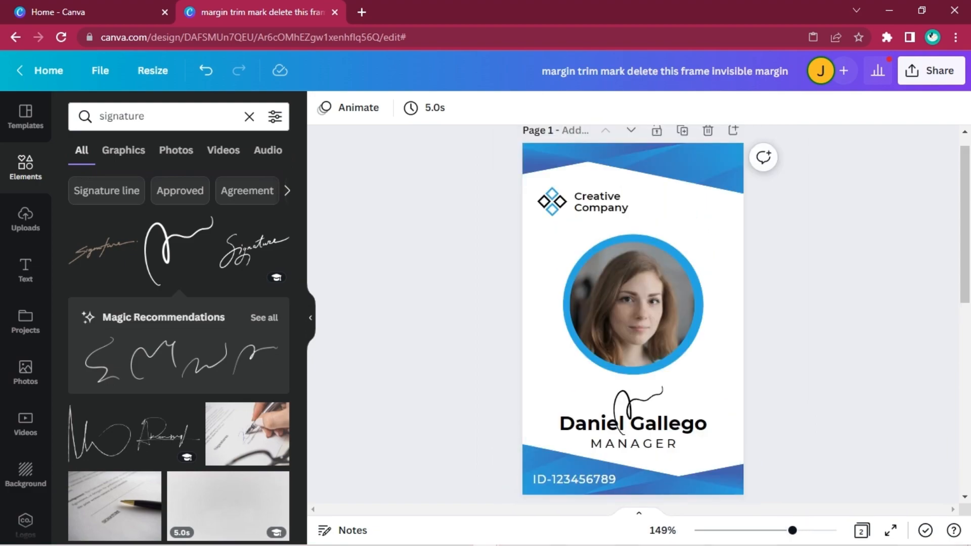
left_click(931, 70)
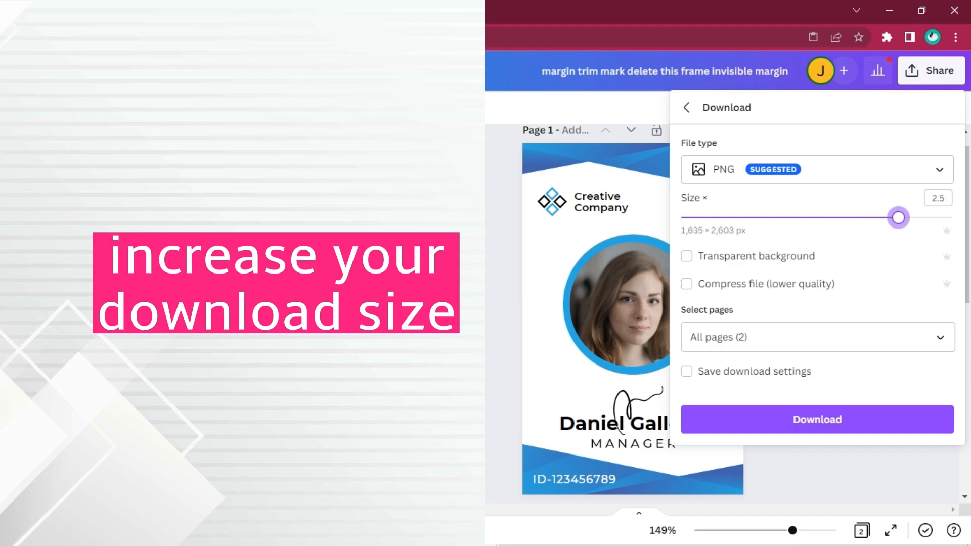
Download only page 1 of the card as an enlarged PNG
left_click(816, 337)
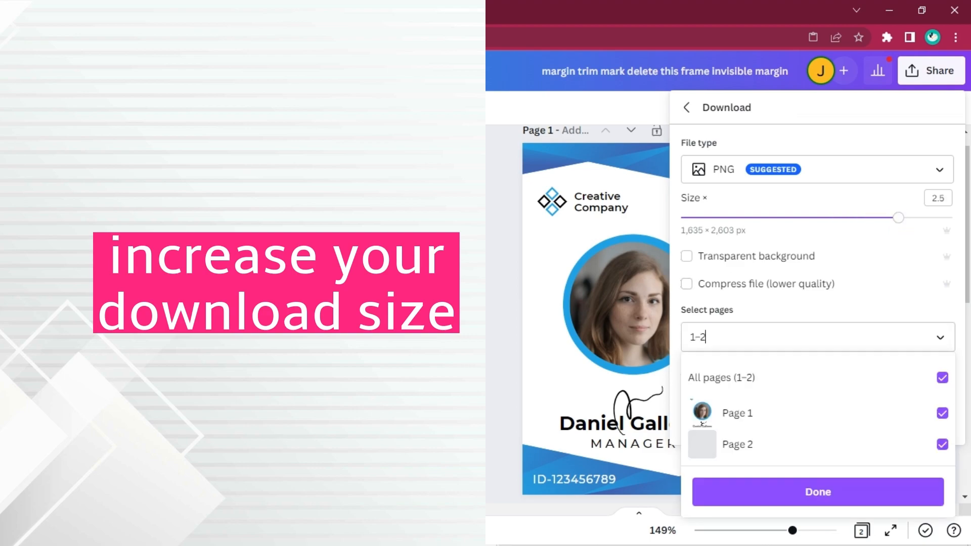
left_click(942, 413)
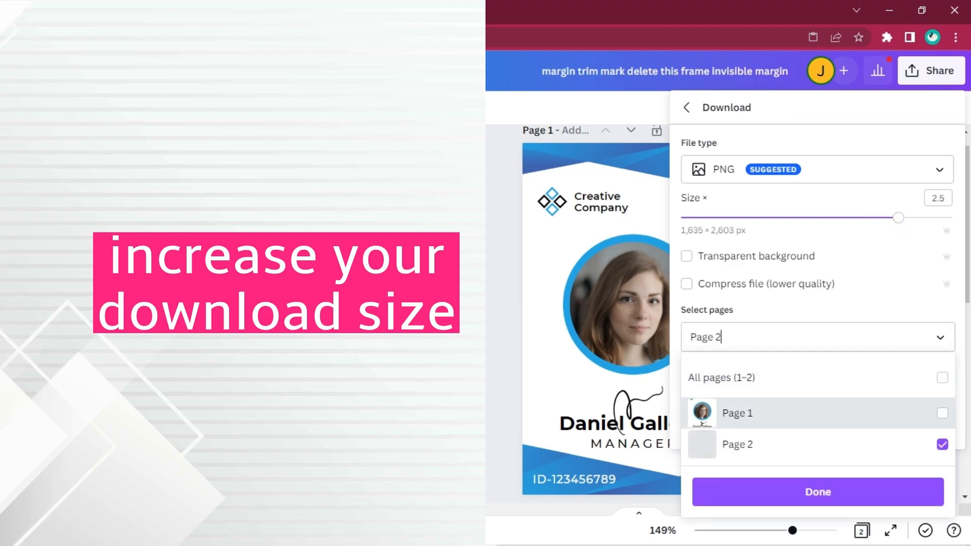
left_click(736, 412)
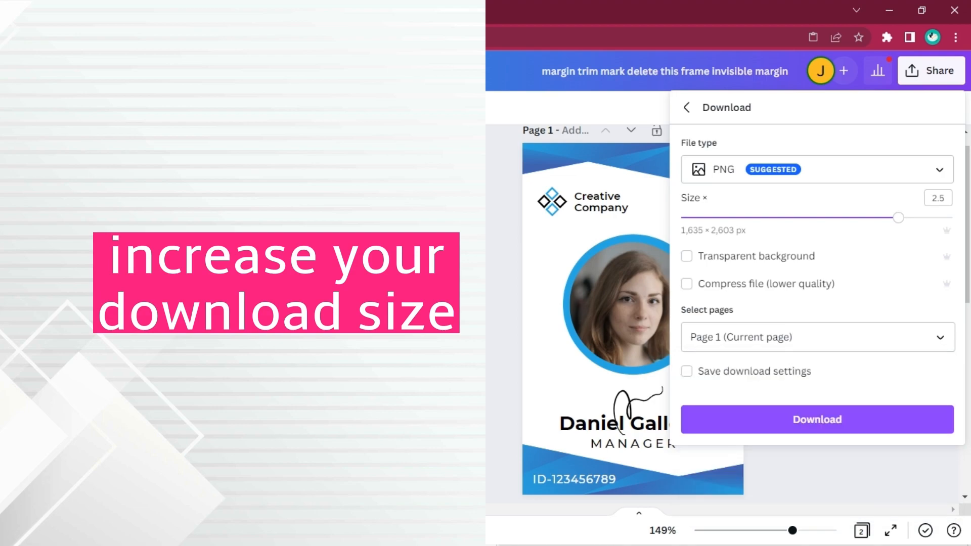
left_click(816, 418)
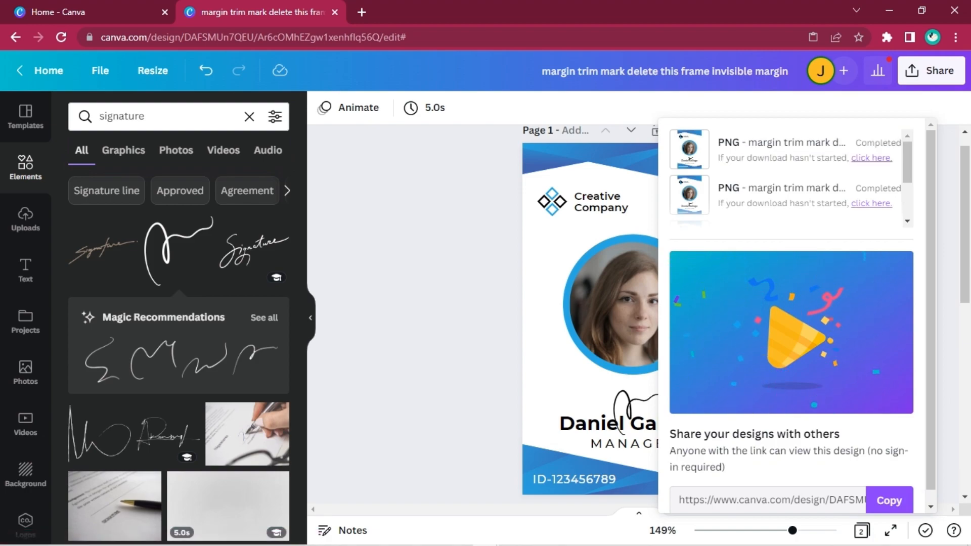
Save the card front PNG in the canva folder under the owner's name Danielle
left_click(870, 158)
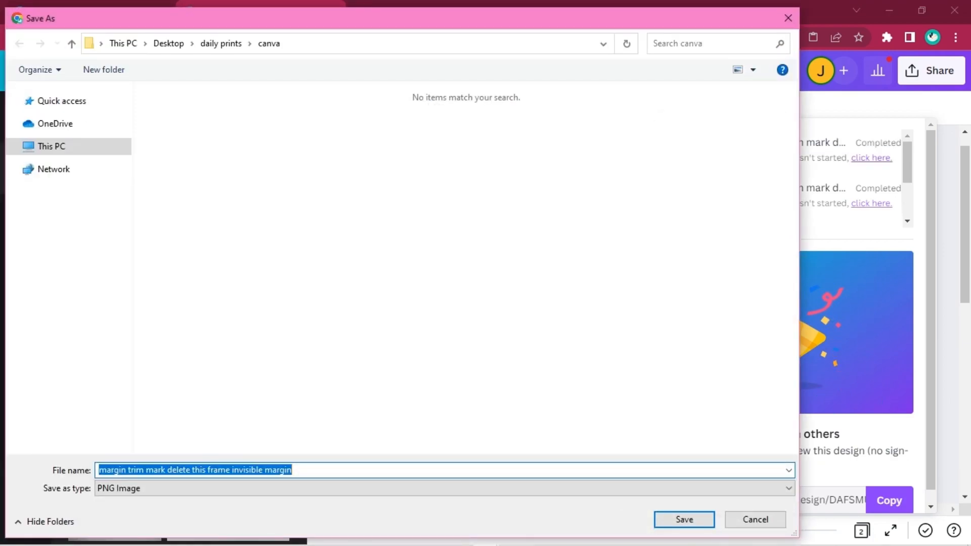
key("Delete")
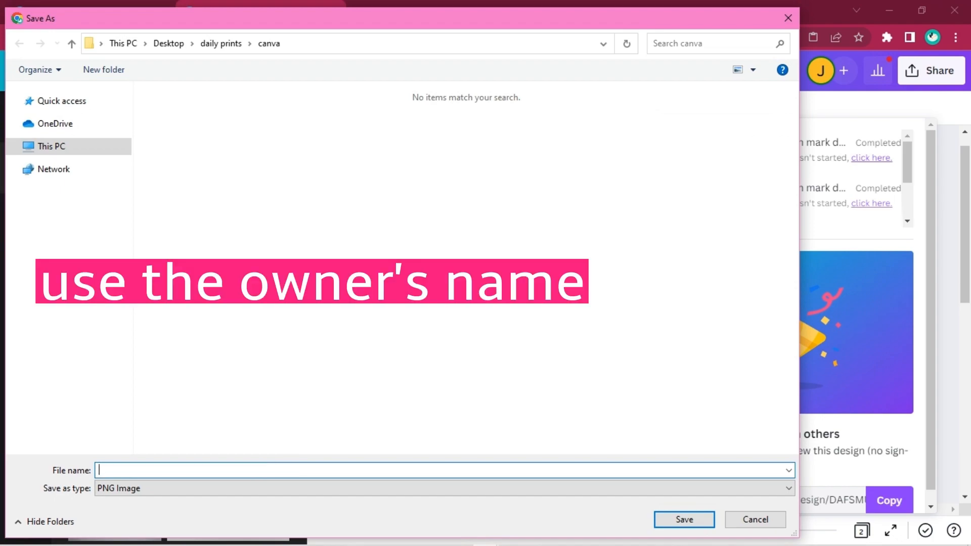
type("Danielle fro")
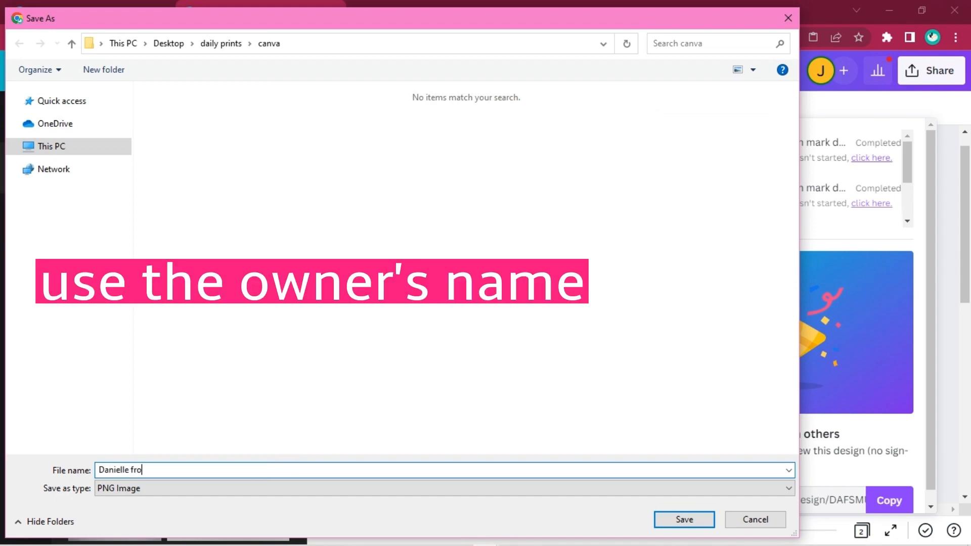
left_click(684, 520)
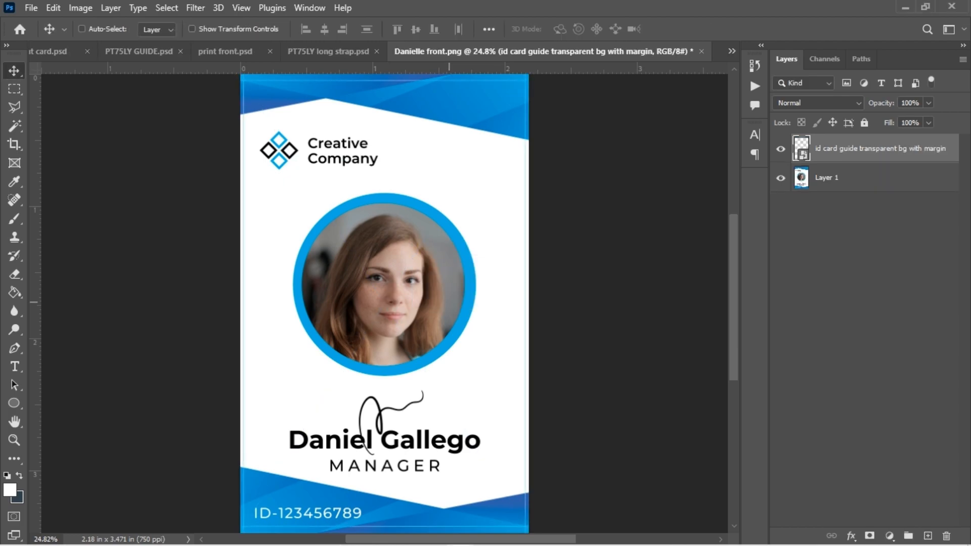
left_click(80, 7)
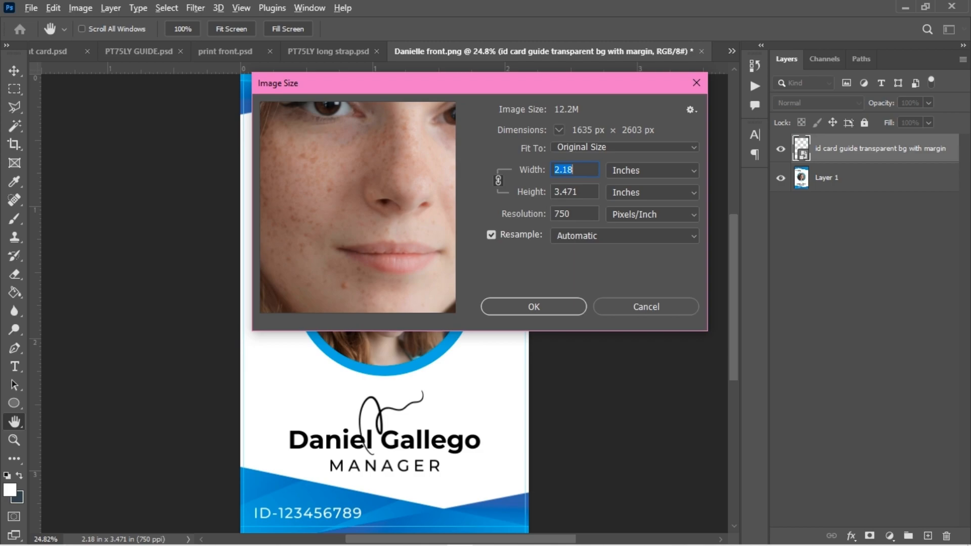
left_click(532, 307)
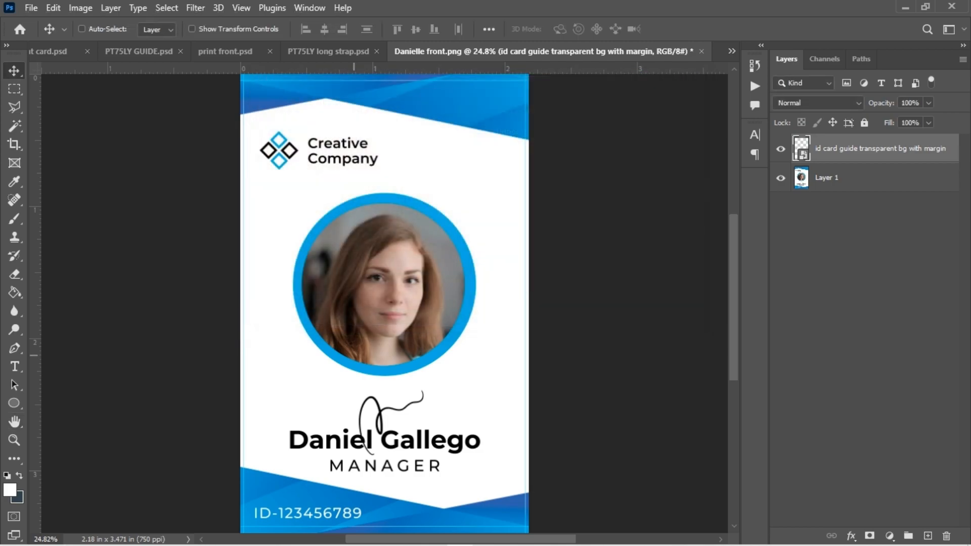
mouse_move(14, 440)
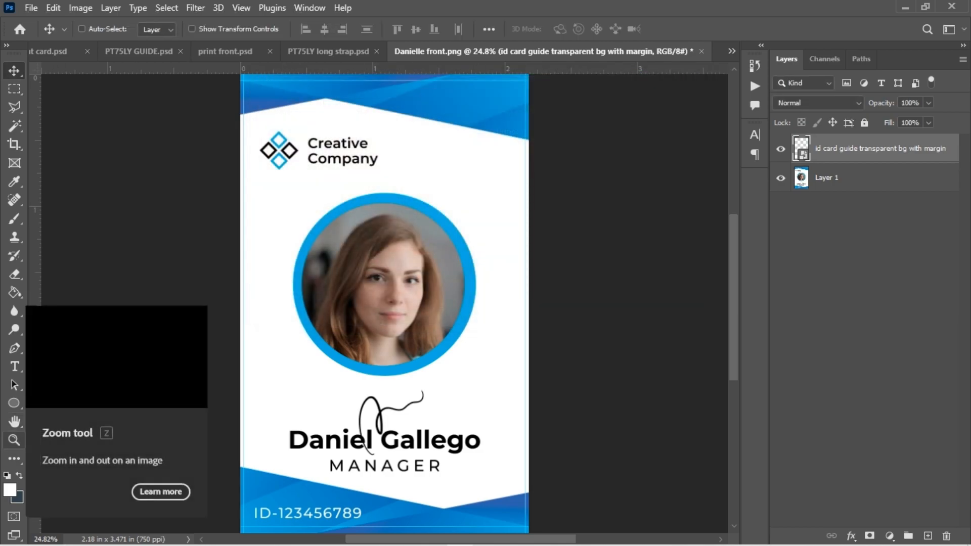
left_click(13, 440)
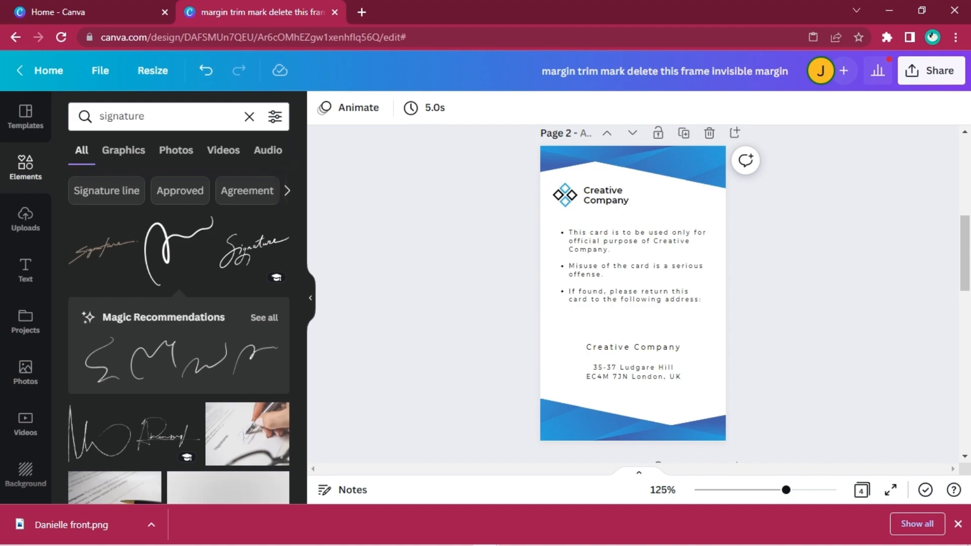
Download only page 2, the card back, as a PNG
left_click(930, 70)
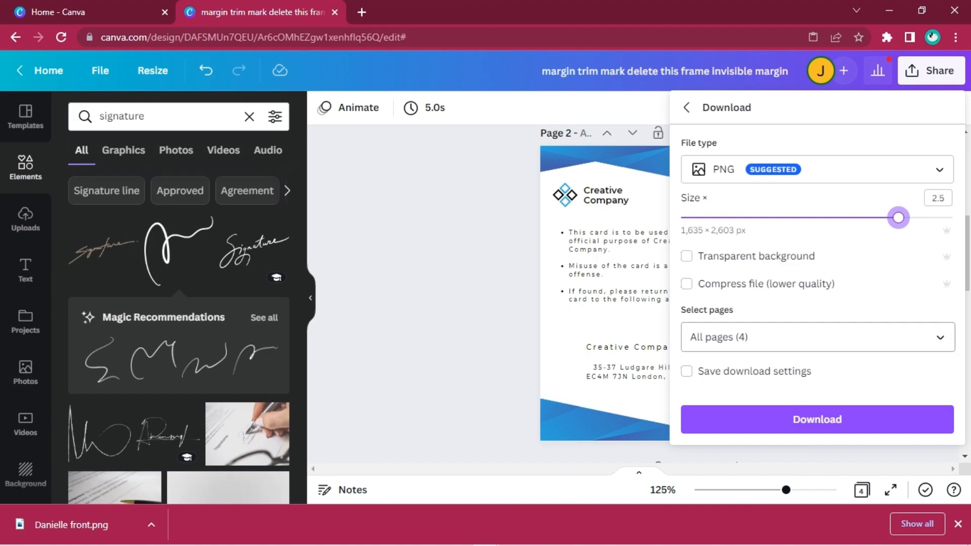
left_click(816, 337)
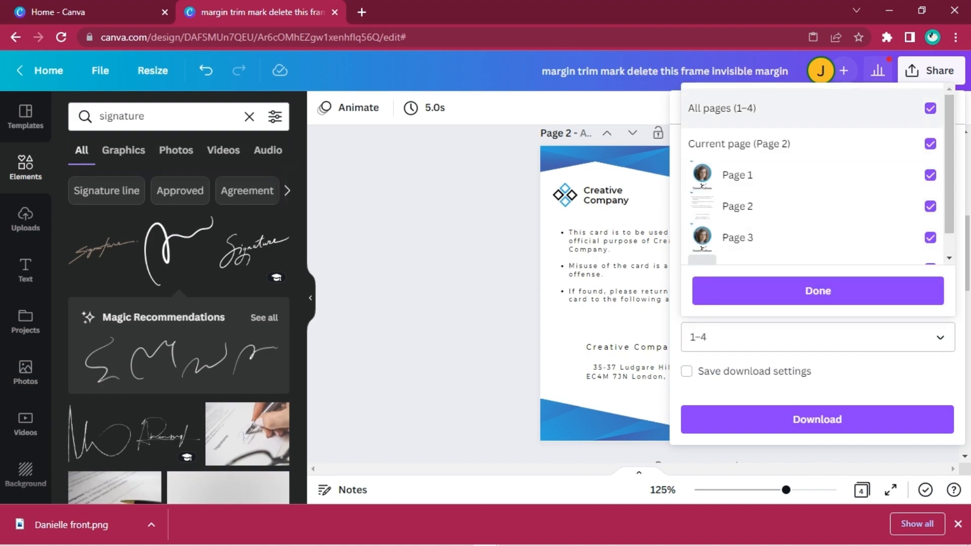
left_click(739, 144)
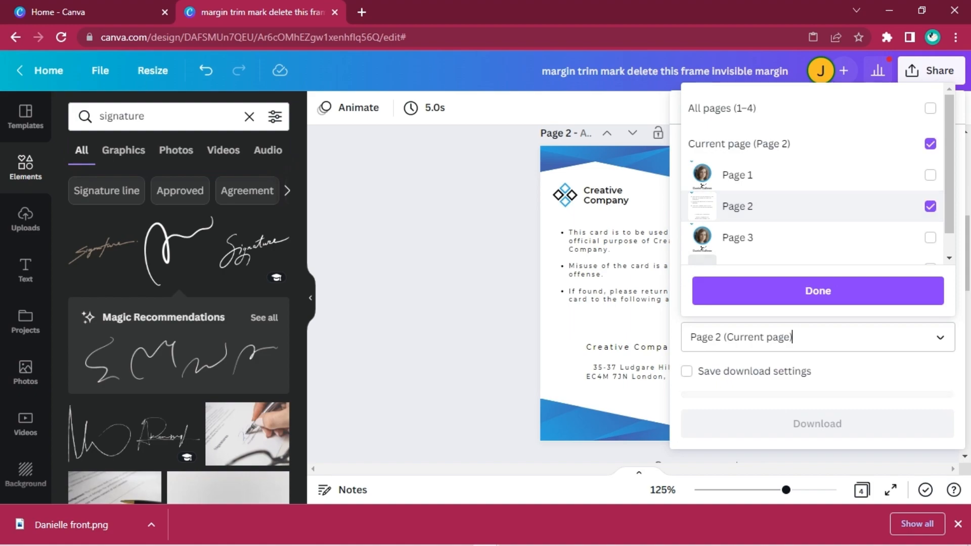
left_click(816, 291)
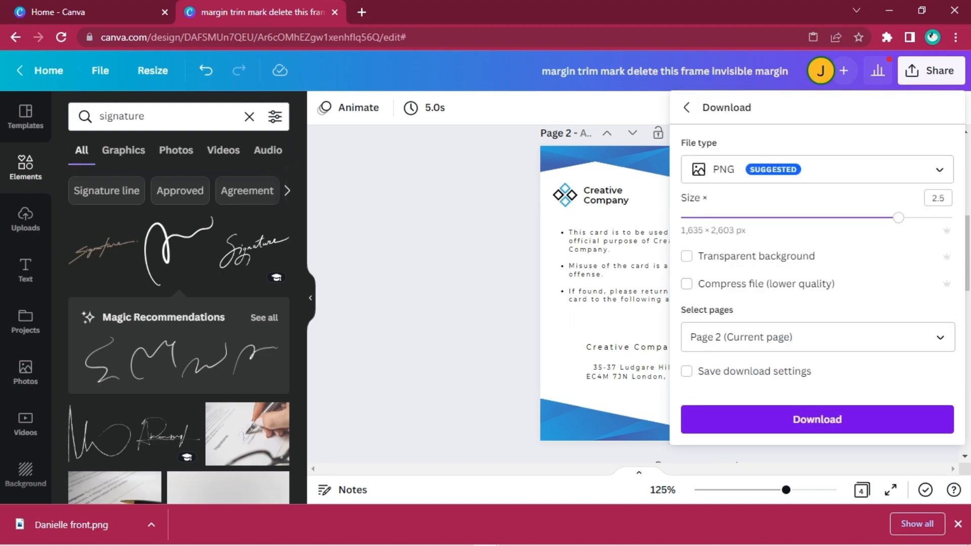
left_click(817, 418)
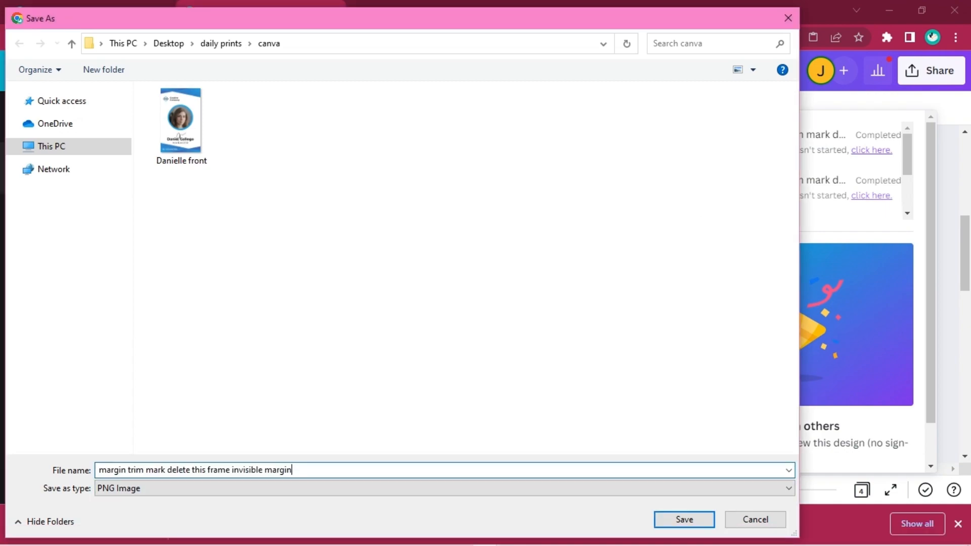
Save the back-side PNG as 'generic back' in the canva folder
type("gene")
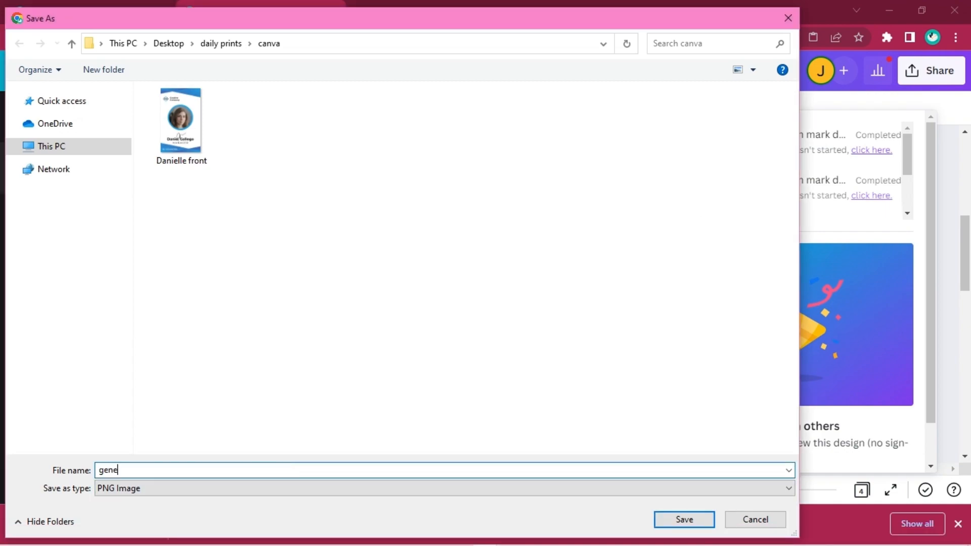
left_click(683, 519)
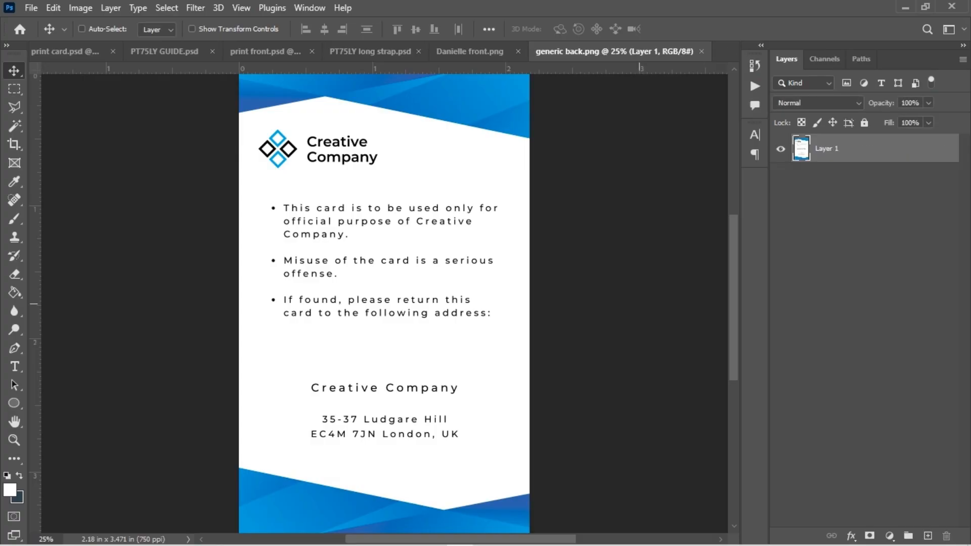
left_click(80, 8)
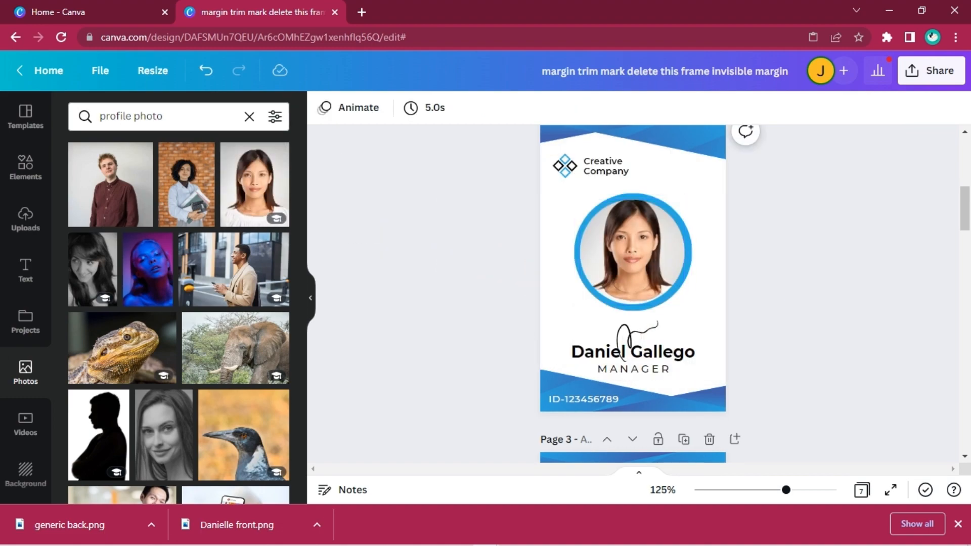
Rename the second card's name to Missy and title page 1 after Danielle
left_click(631, 351)
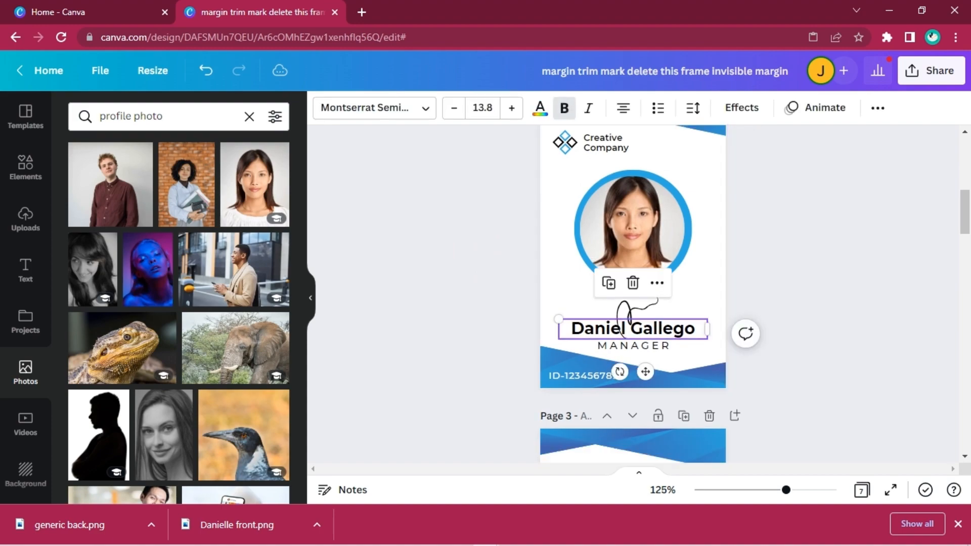
type("Mis")
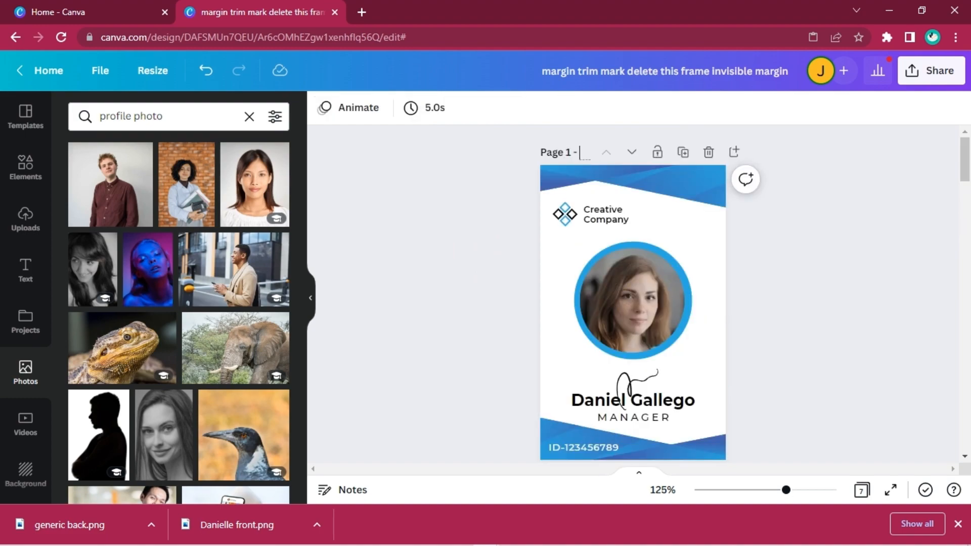
type("lle")
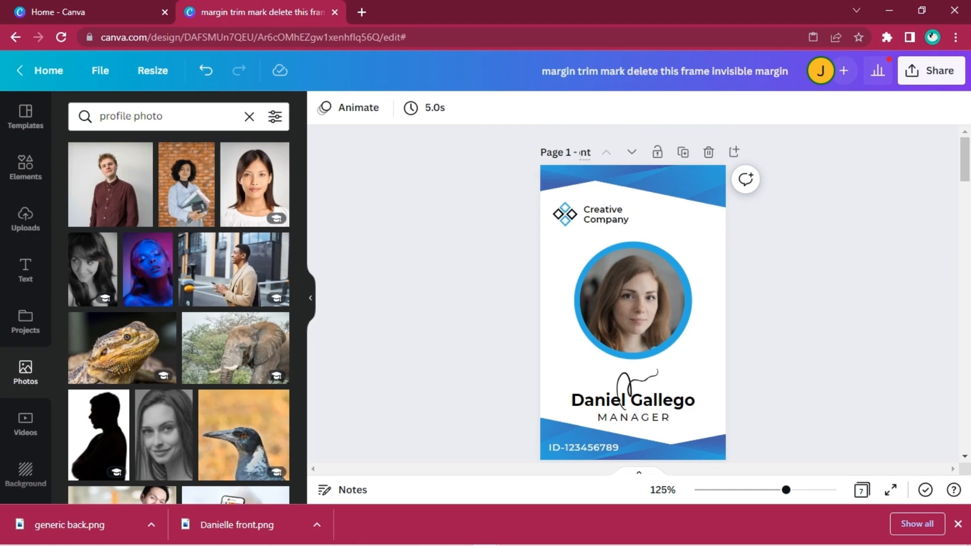
scroll("down", 3)
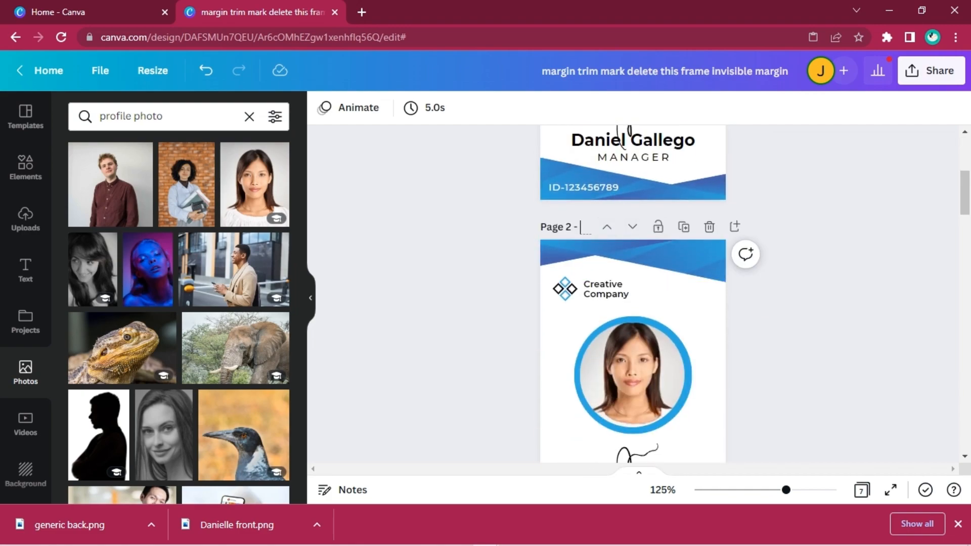
type("M")
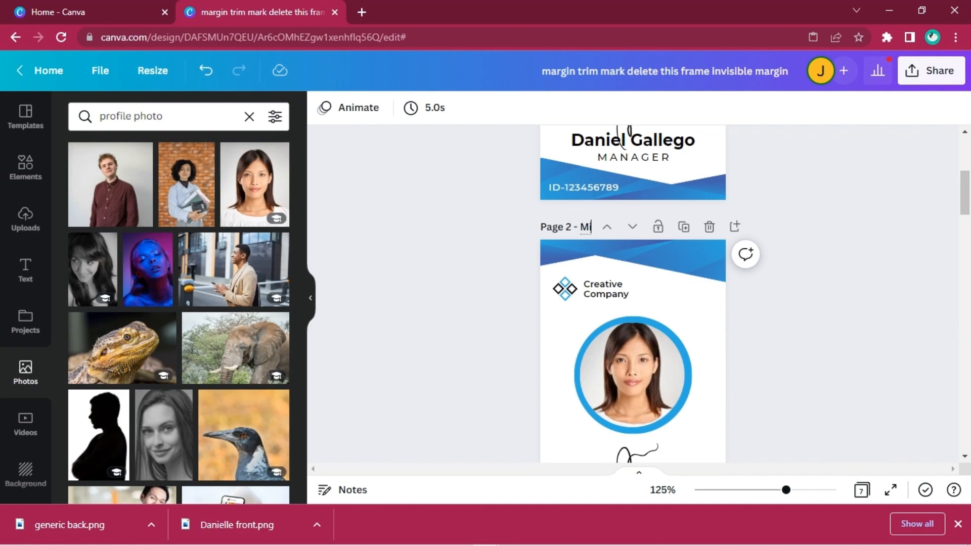
type("es")
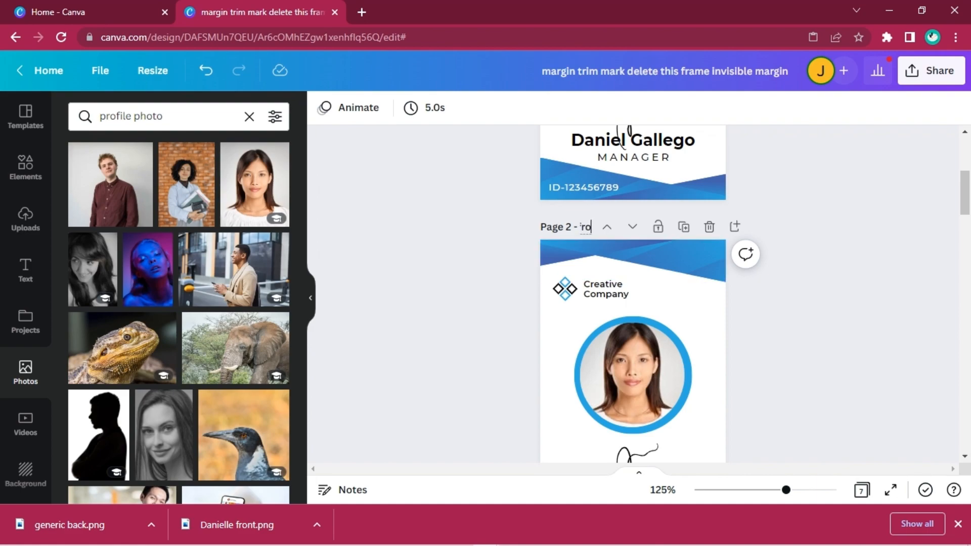
scroll("down", 3)
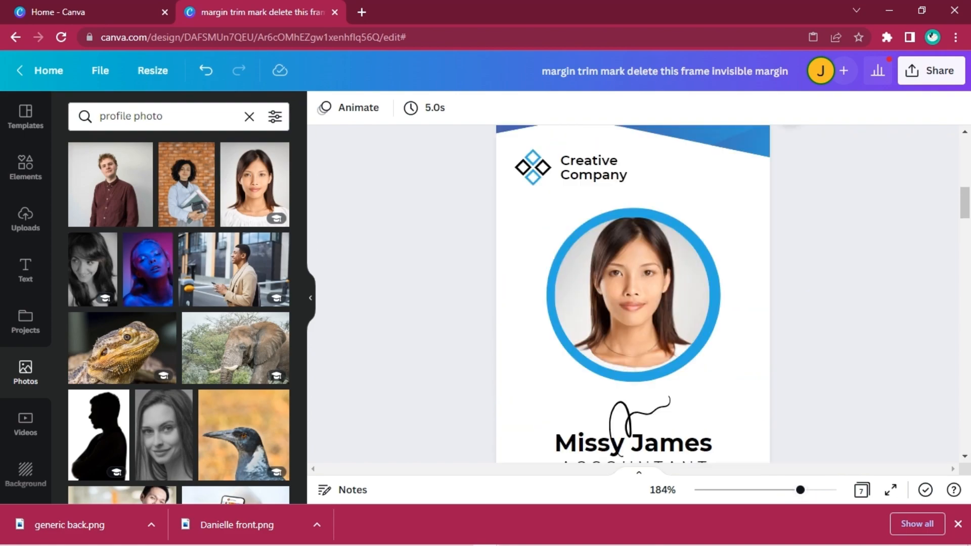
scroll("down", 3)
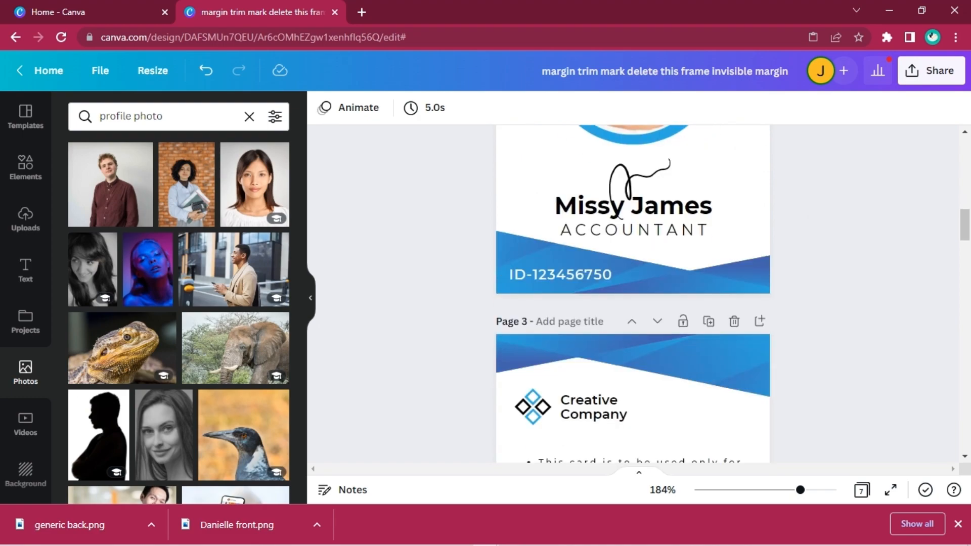
scroll("down", 3)
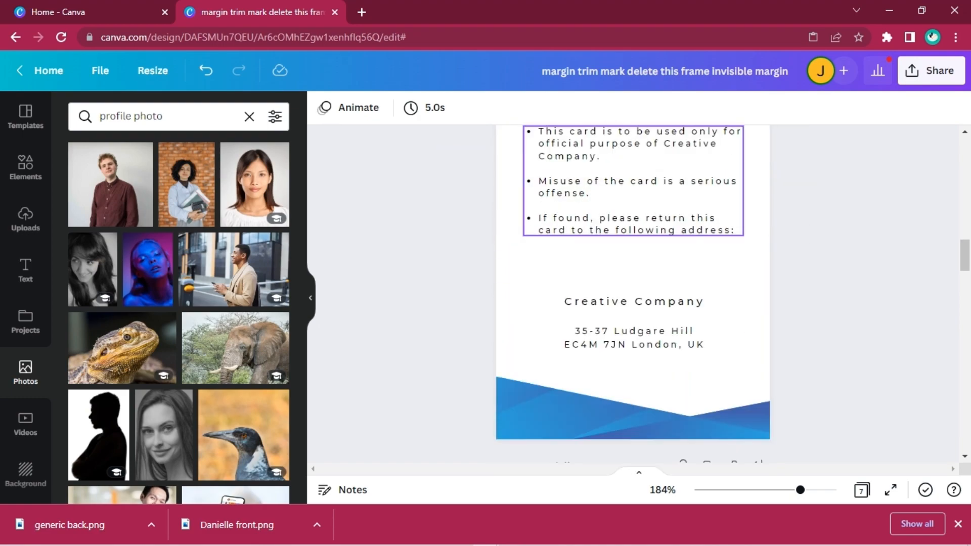
scroll("up", 3)
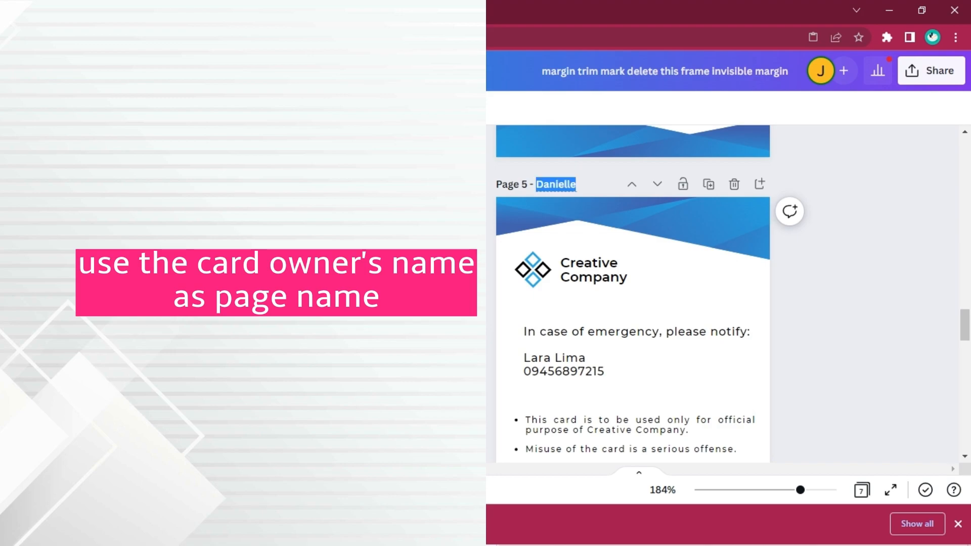
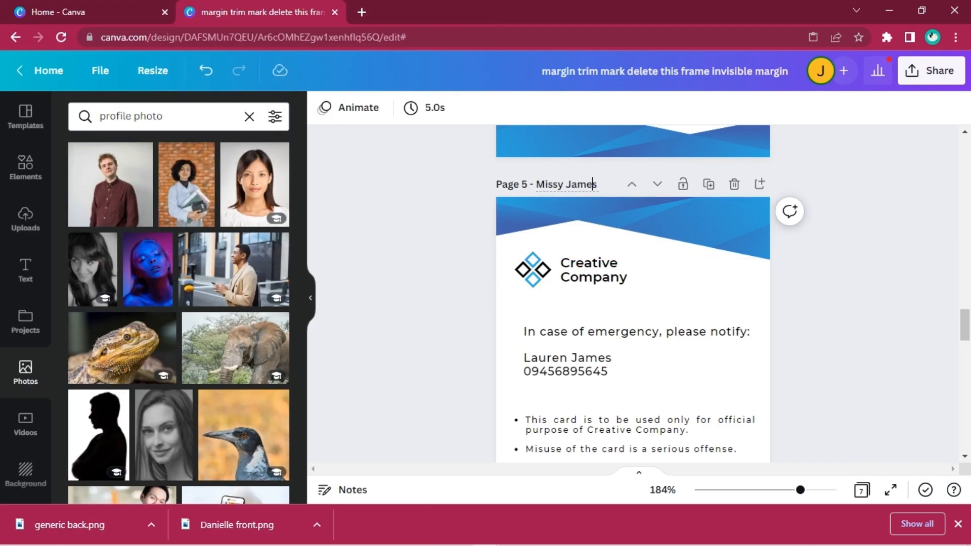
type("back")
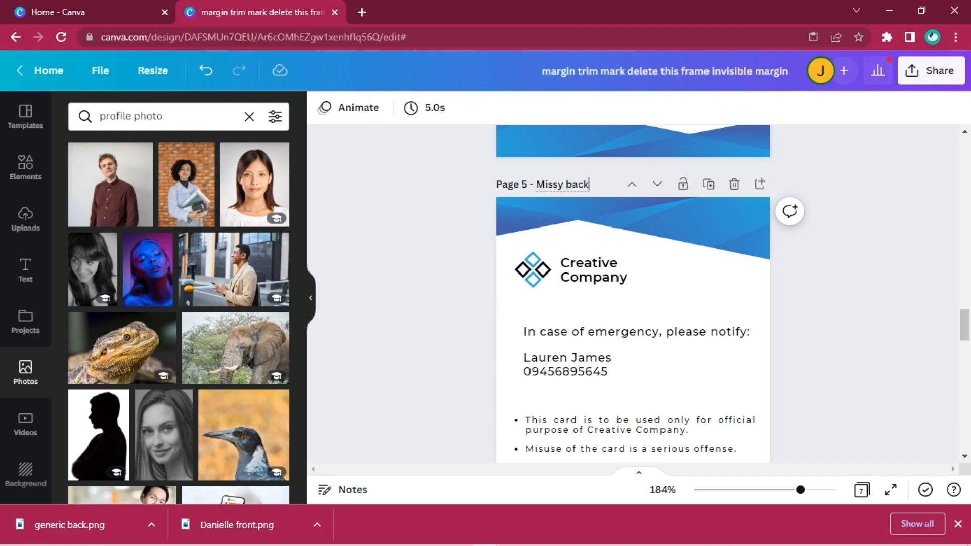
key("Backspace")
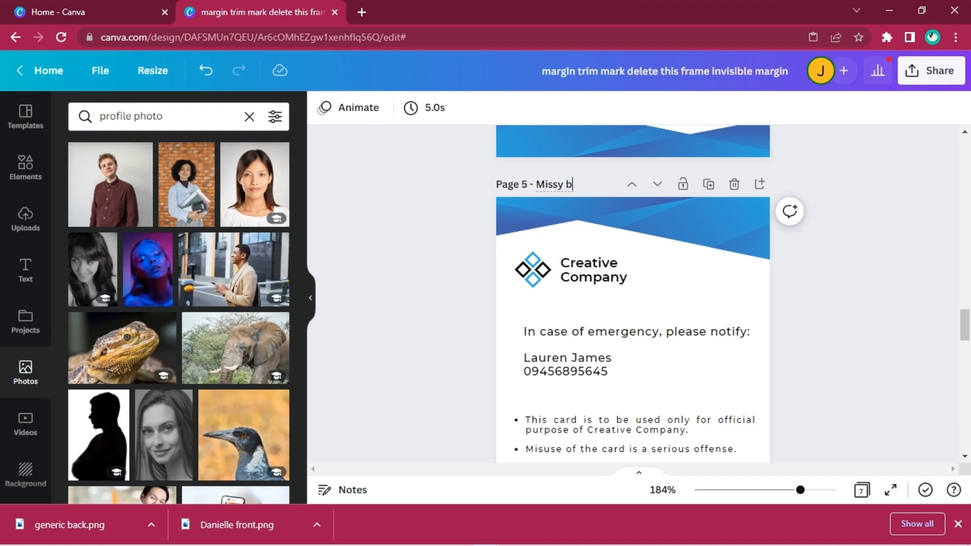
type("K")
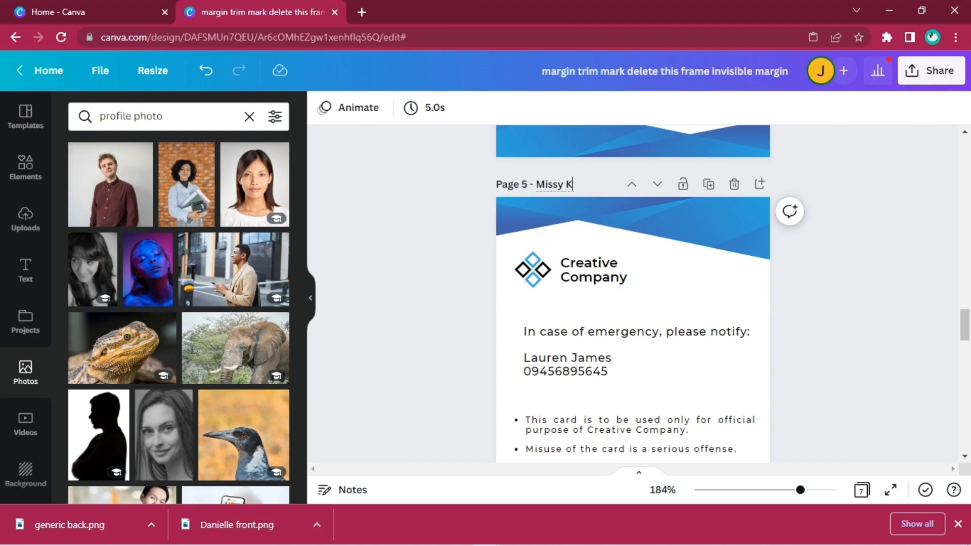
key("Backspace")
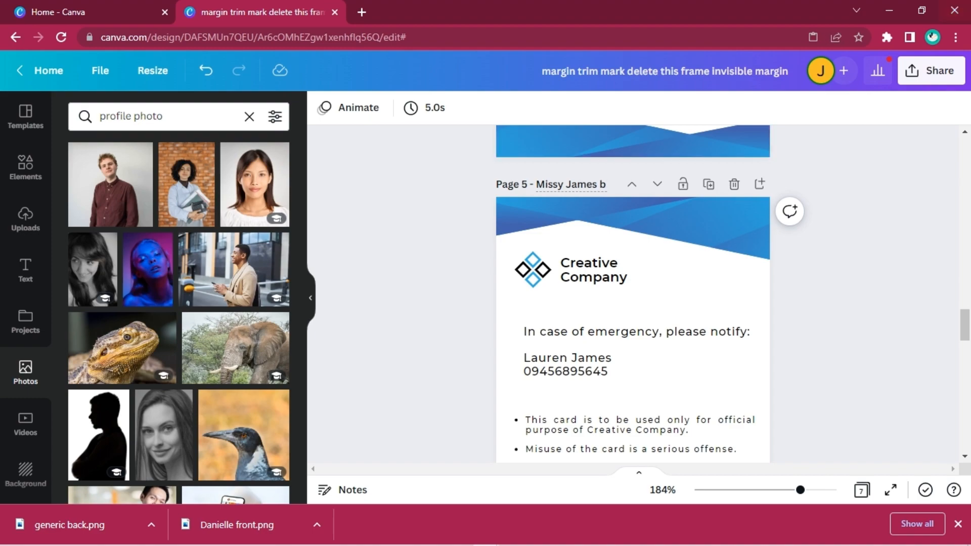
Begin exporting pages 1–2 and 4–5 as 2.5× PNGs
scroll("up", 3)
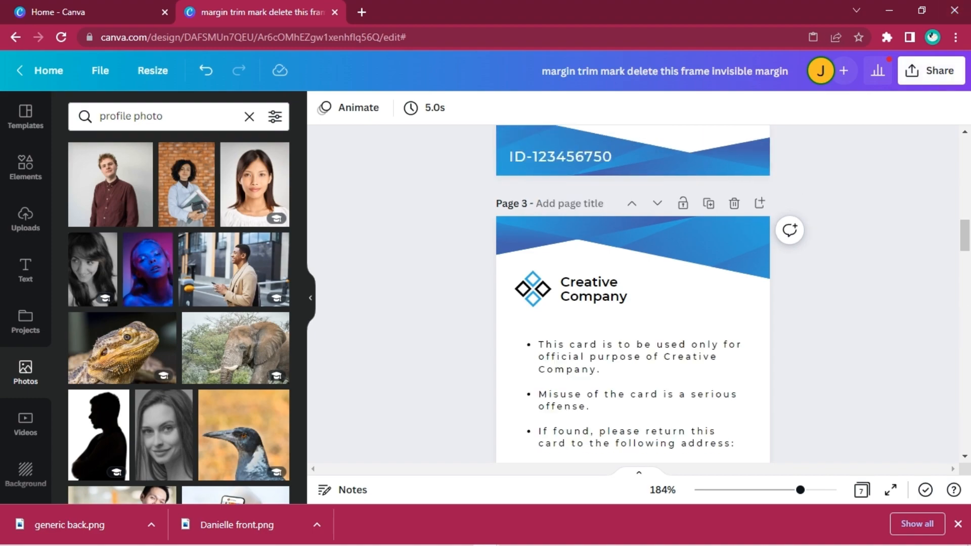
left_click(931, 70)
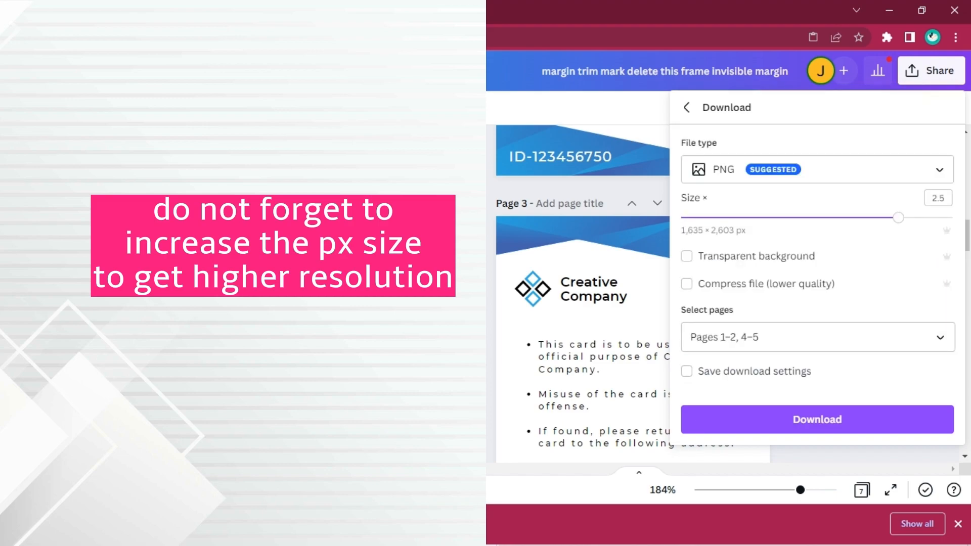
Download the pages as a zip and extract the card images into the canva folder
left_click(816, 419)
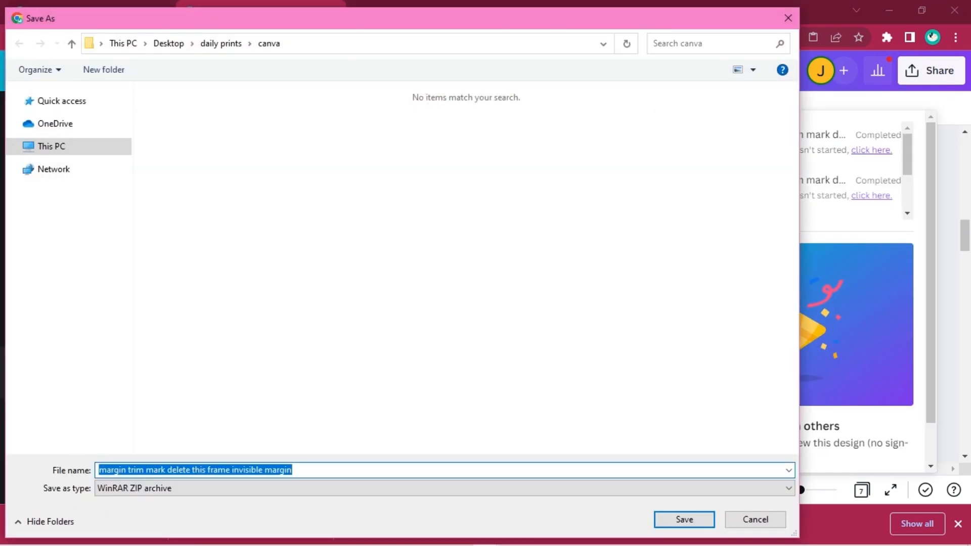
right_click(423, 167)
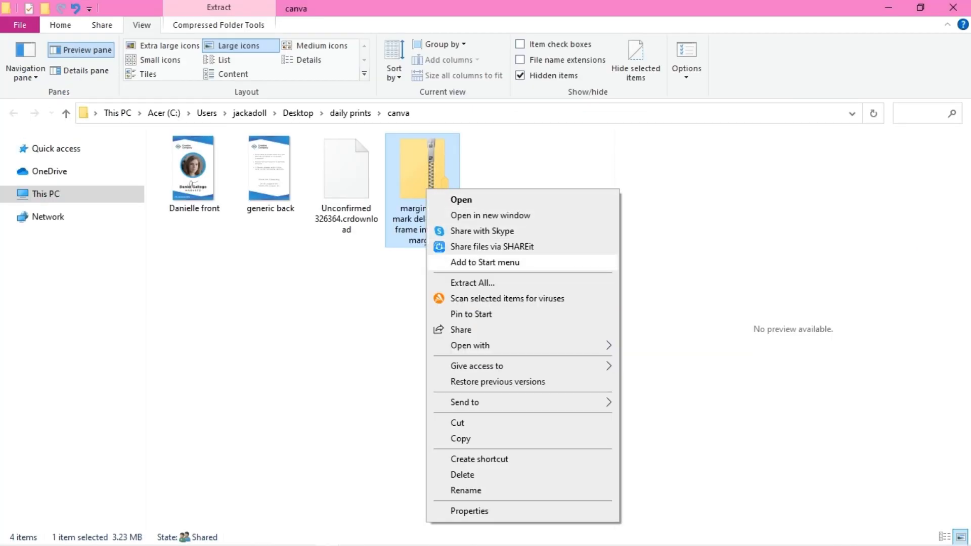
left_click(473, 282)
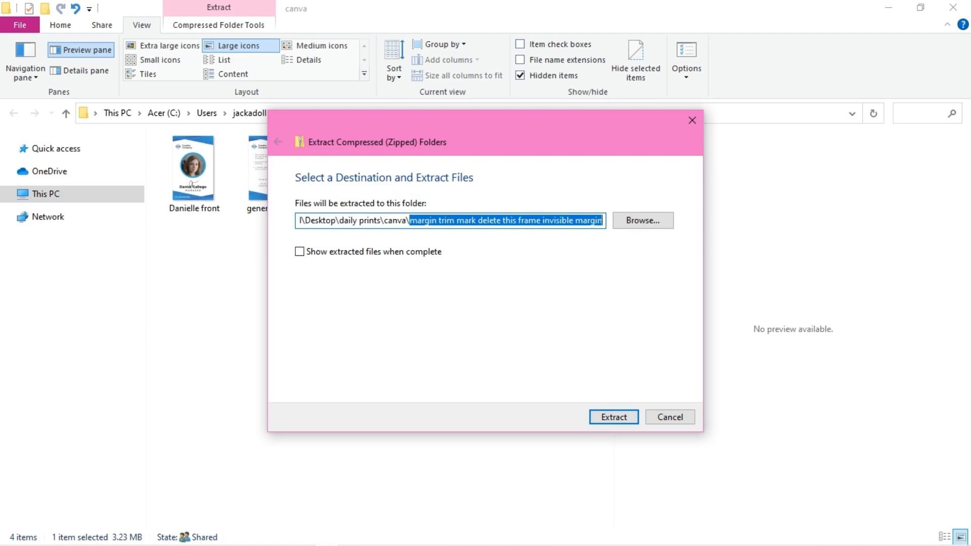
left_click(613, 416)
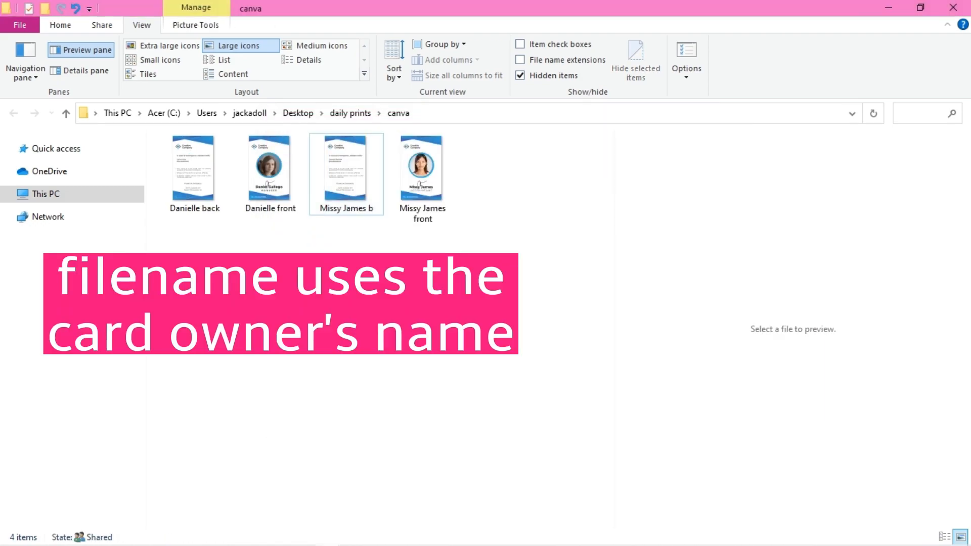
left_click(346, 166)
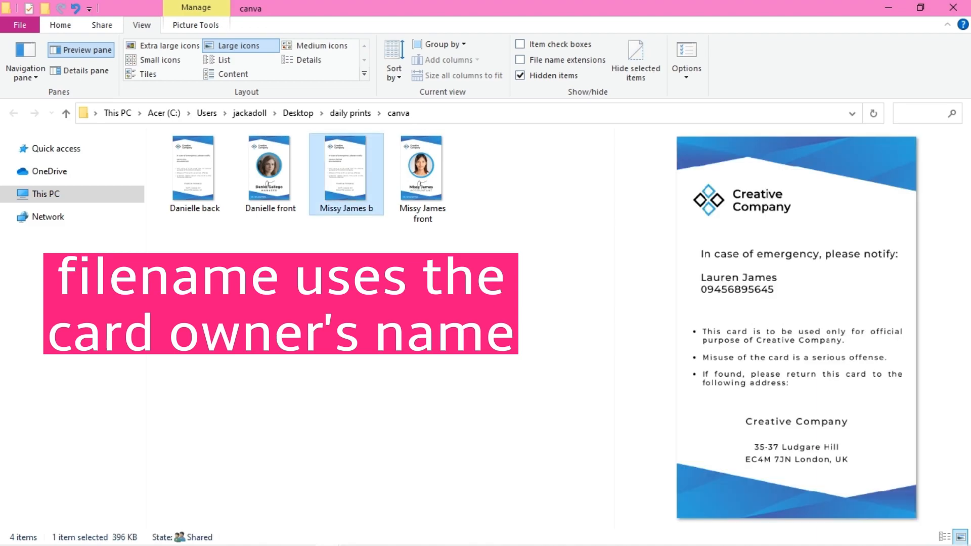
left_click(422, 167)
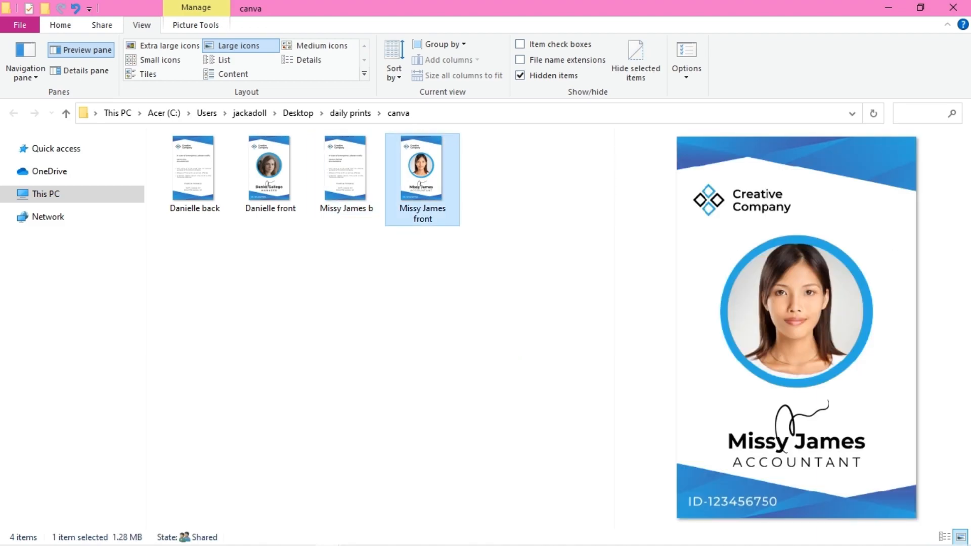
left_click(194, 165)
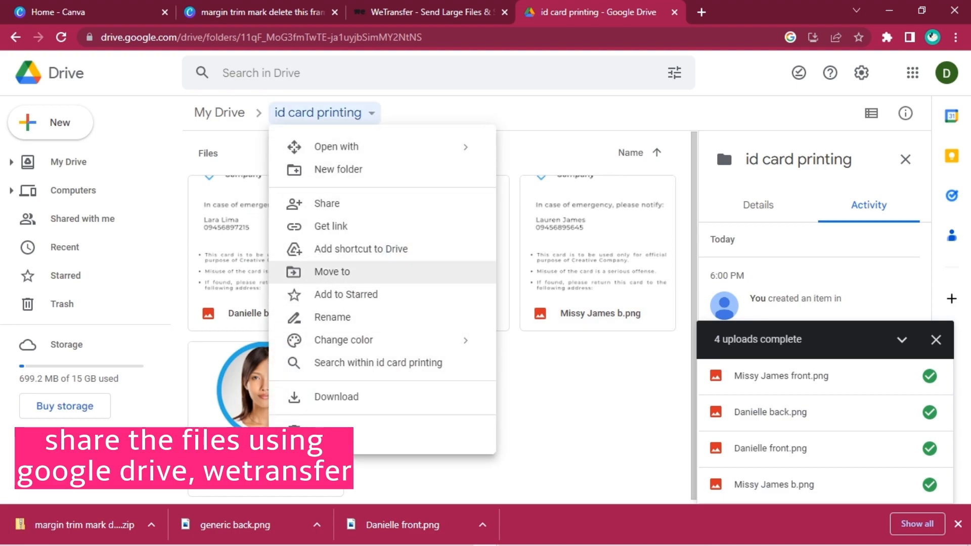
mouse_move(327, 204)
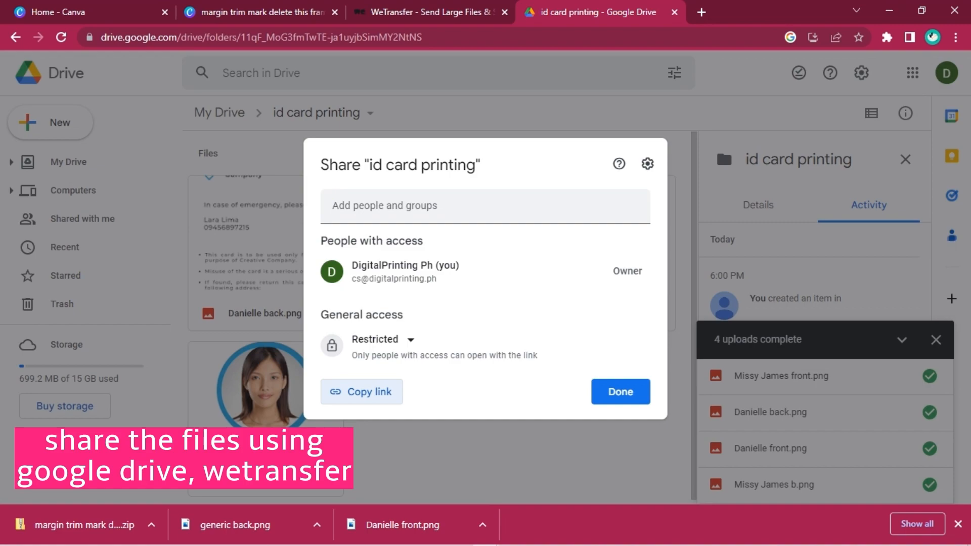
Choose Share for the id card printing folder holding the four card PNGs
left_click(382, 339)
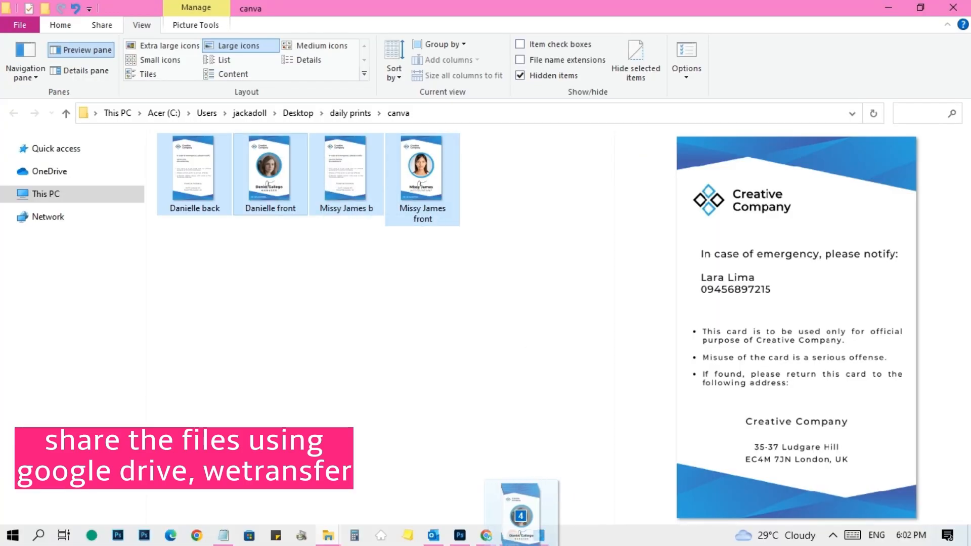
mouse_move(486, 534)
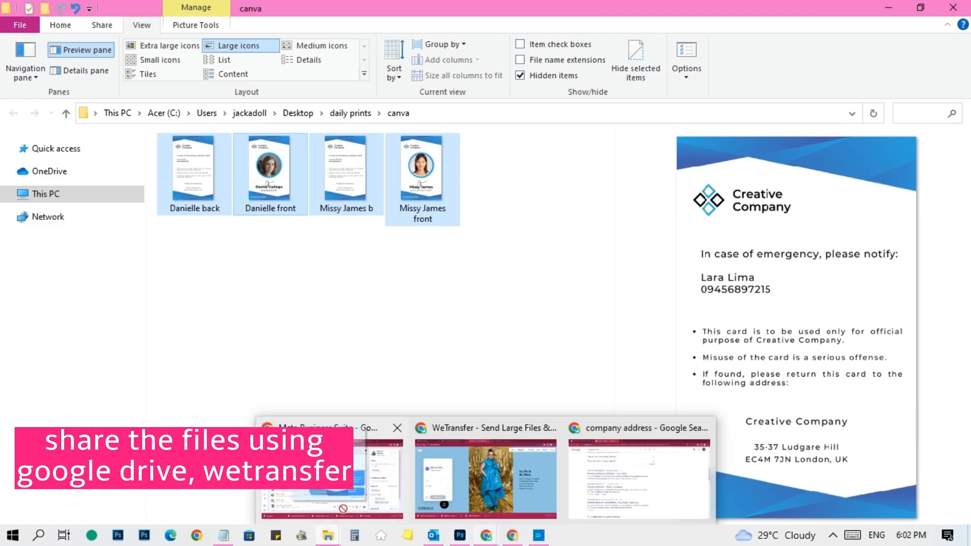
Drop the four selected card PNGs onto the WeTransfer window in Chrome
left_click(485, 476)
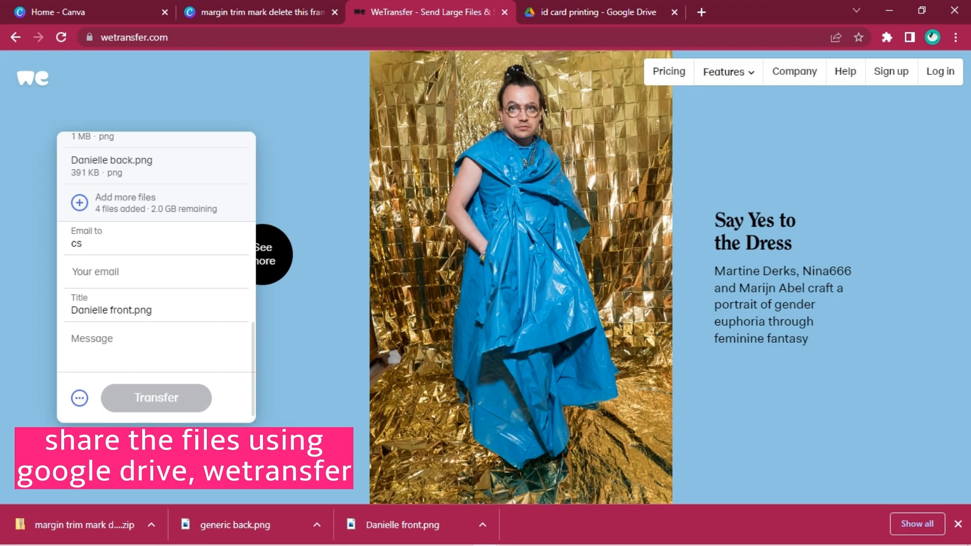
type("@digit")
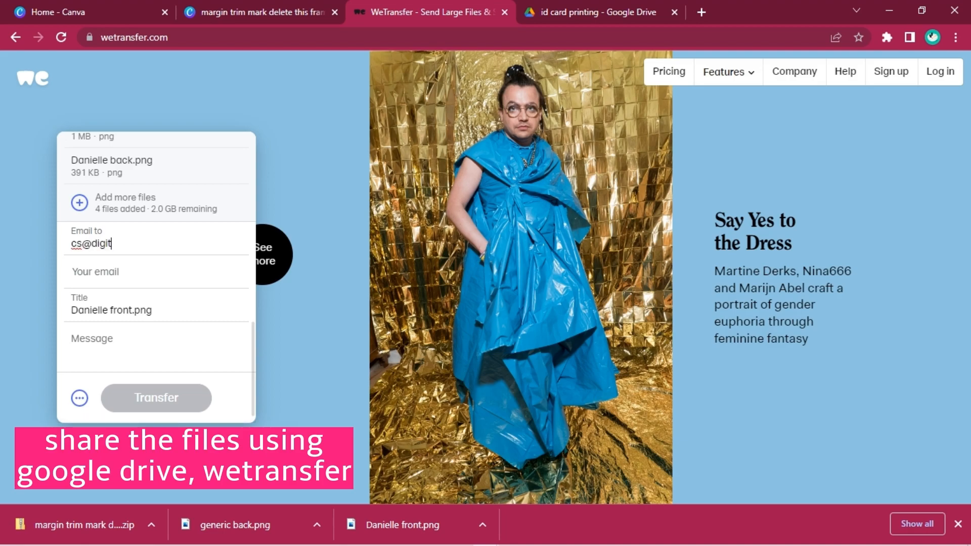
type("alprinting.ph")
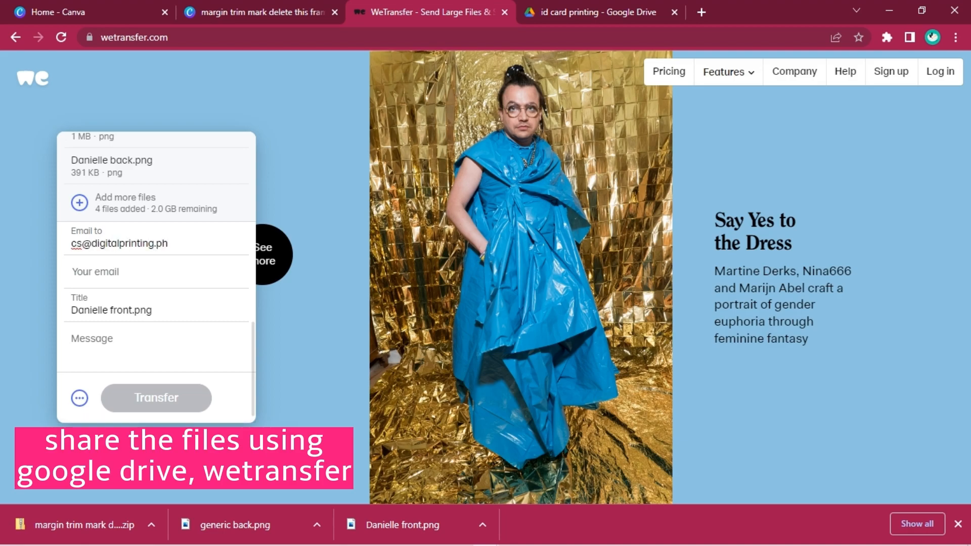
type("kindly check the files, will")
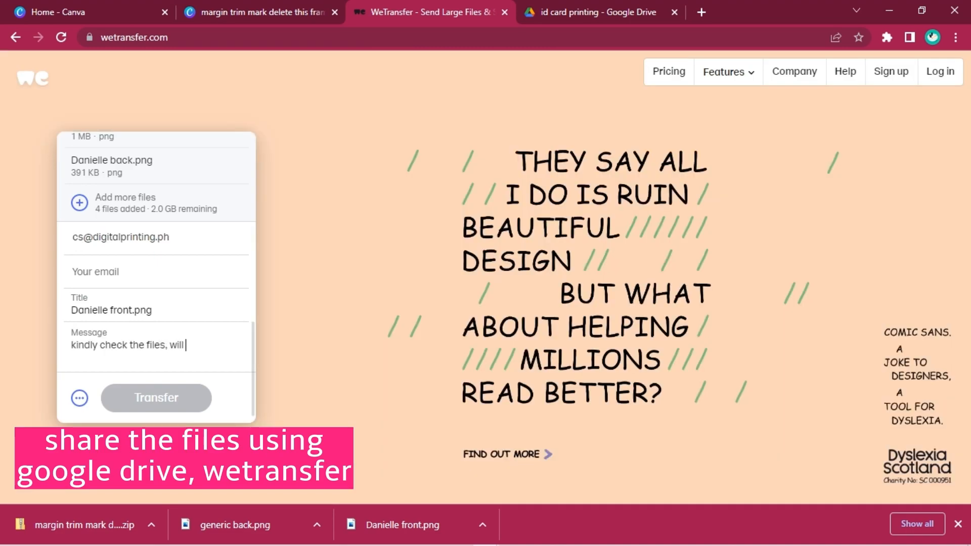
type("wait for feedback. tha")
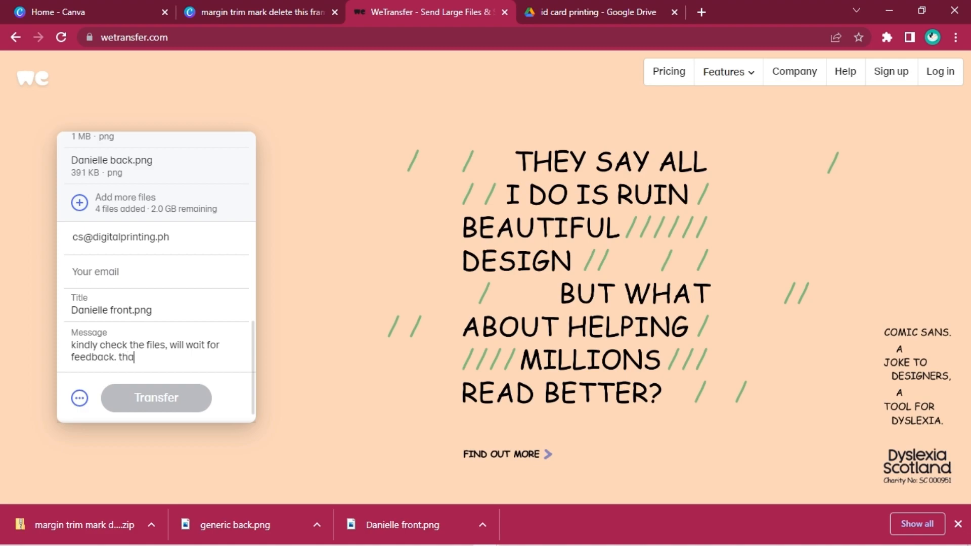
type("nks!")
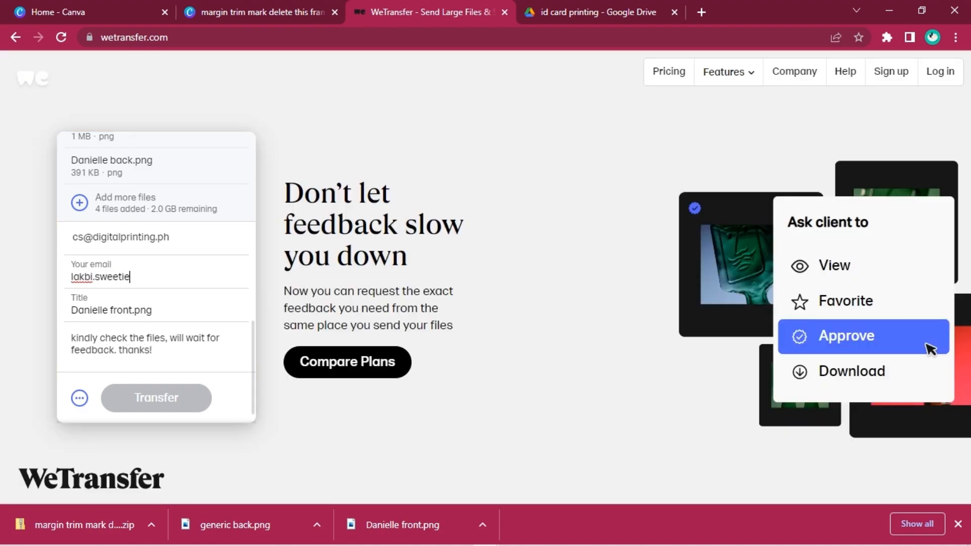
type("@gmail.com")
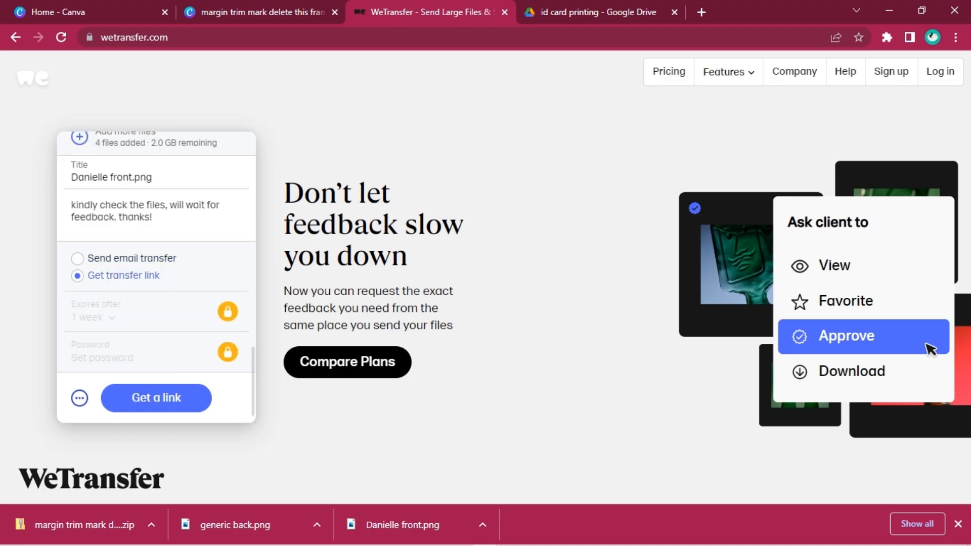
Get a link for the four-file transfer, let it upload, and copy the download link
scroll("up", 3)
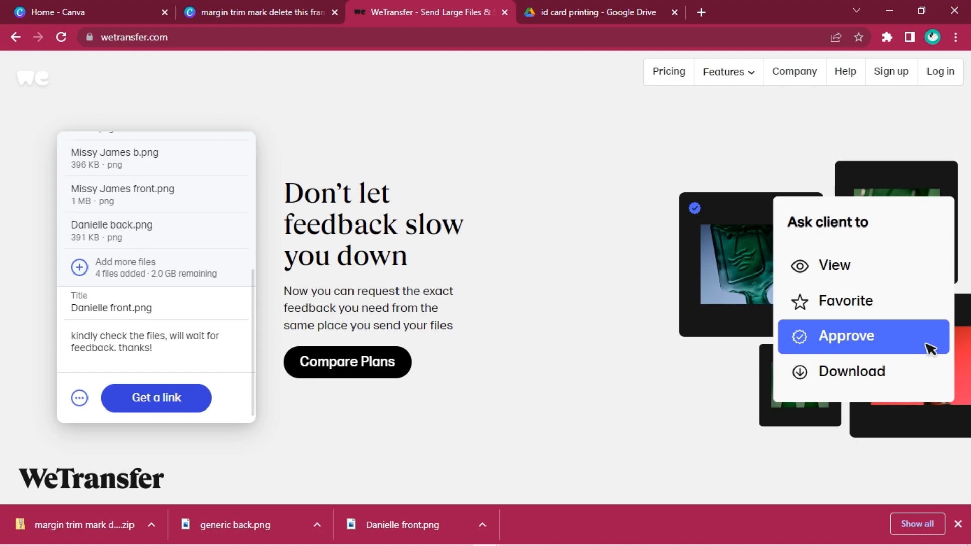
left_click(156, 398)
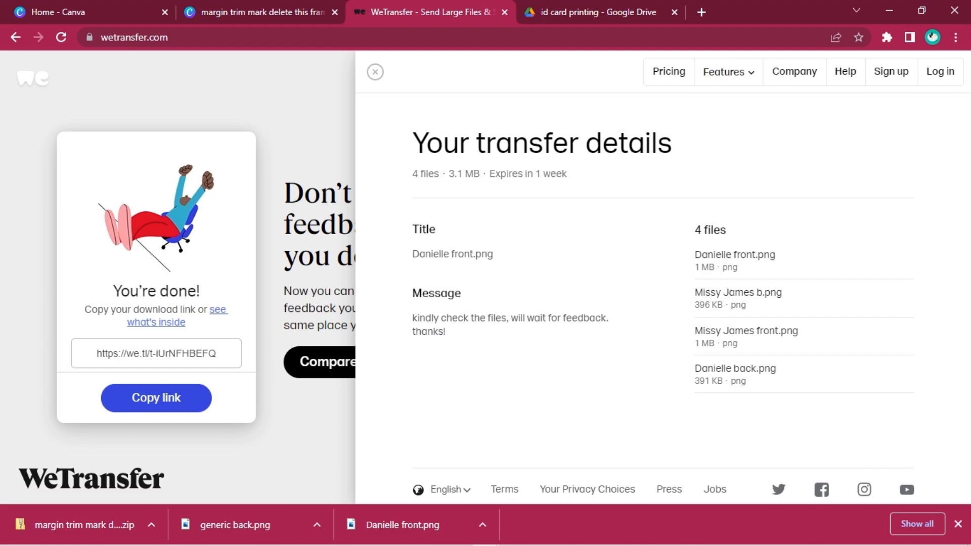
left_click(156, 398)
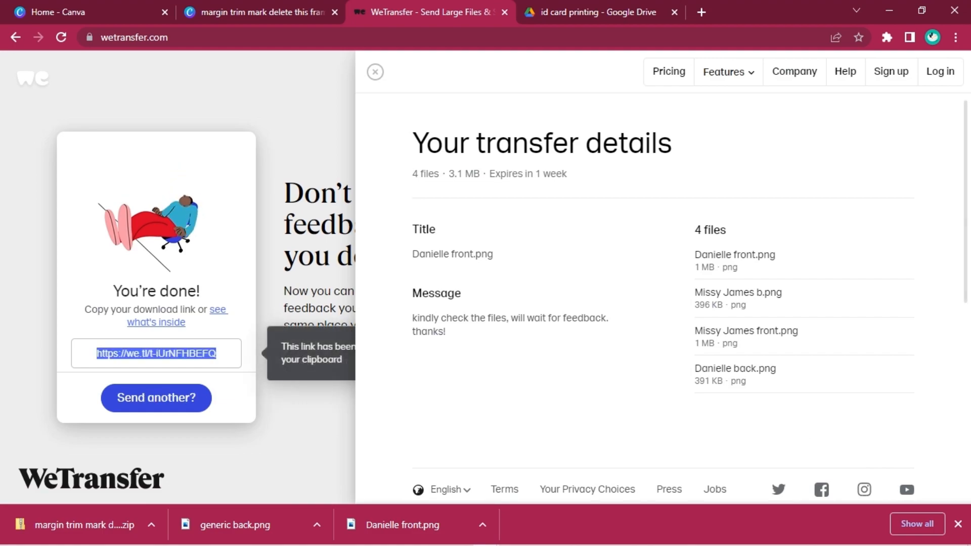